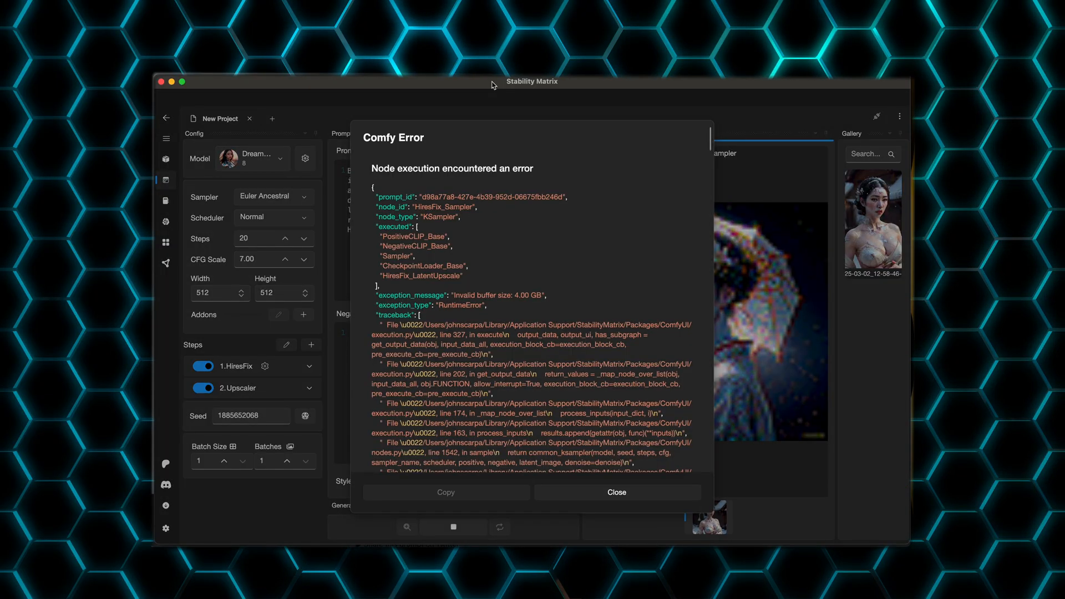
- Close the Comfy node error and regenerate the geisha image with HiresFix and Upscaler off
left_click(615, 492)
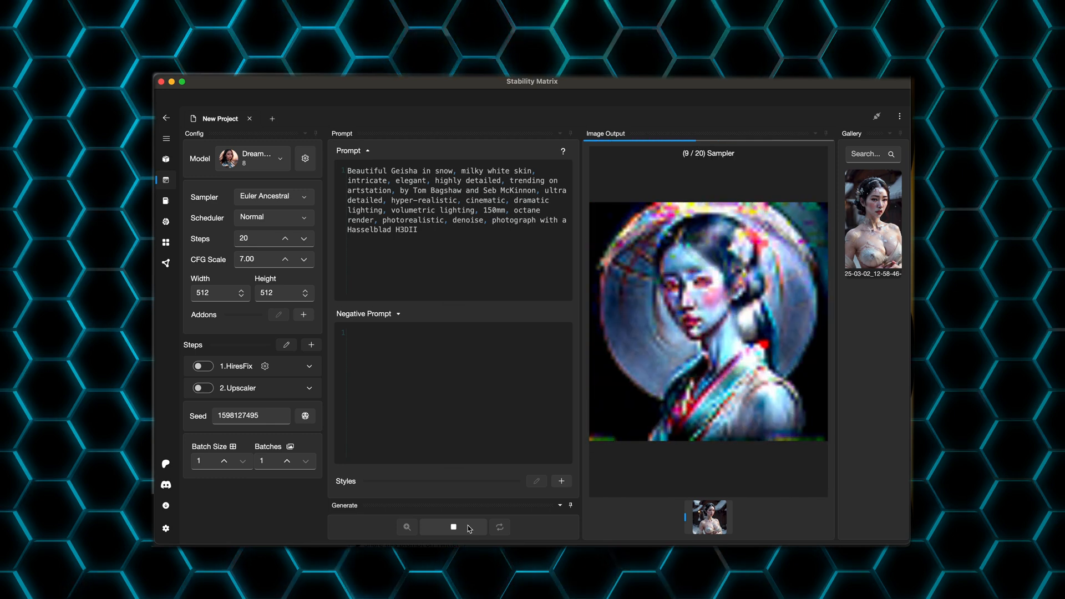
left_click(453, 527)
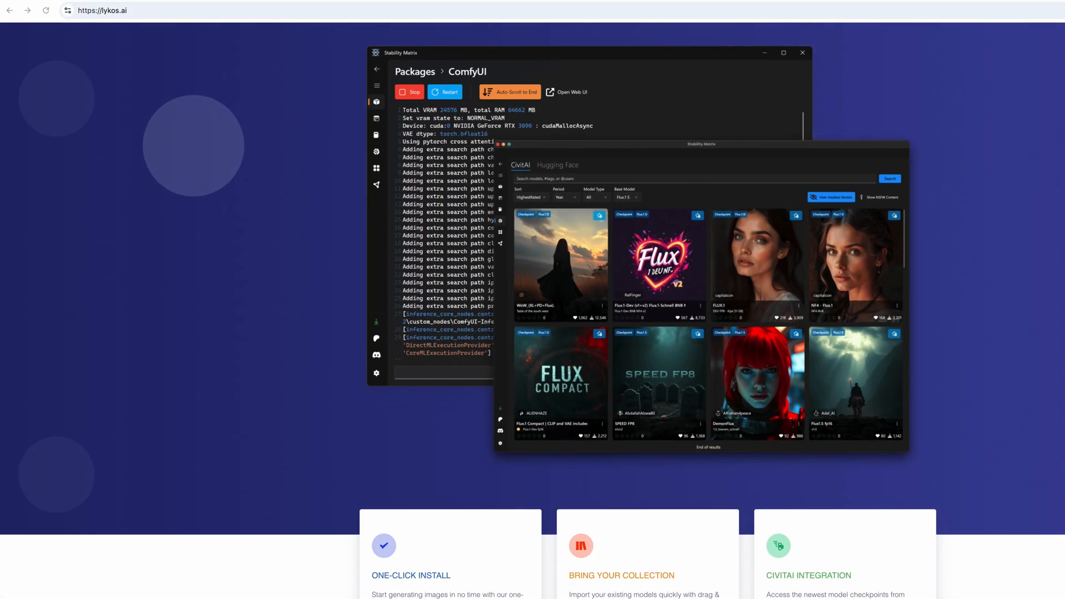
- Read through the lykos.ai features, FAQ and Make It Yours sections, then go to Downloads
scroll("down", 3)
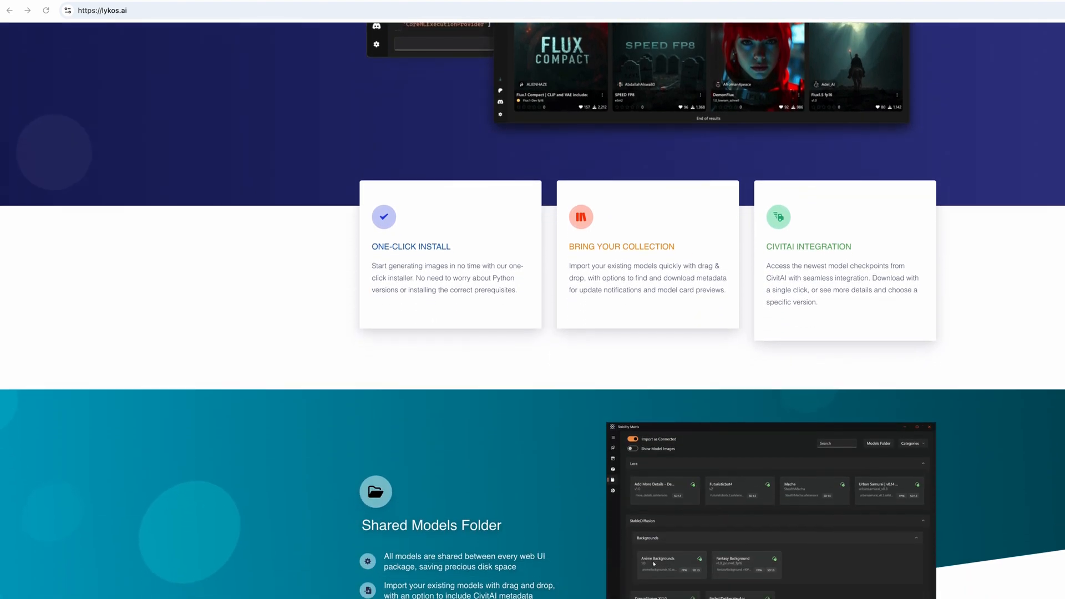
scroll("down", 3)
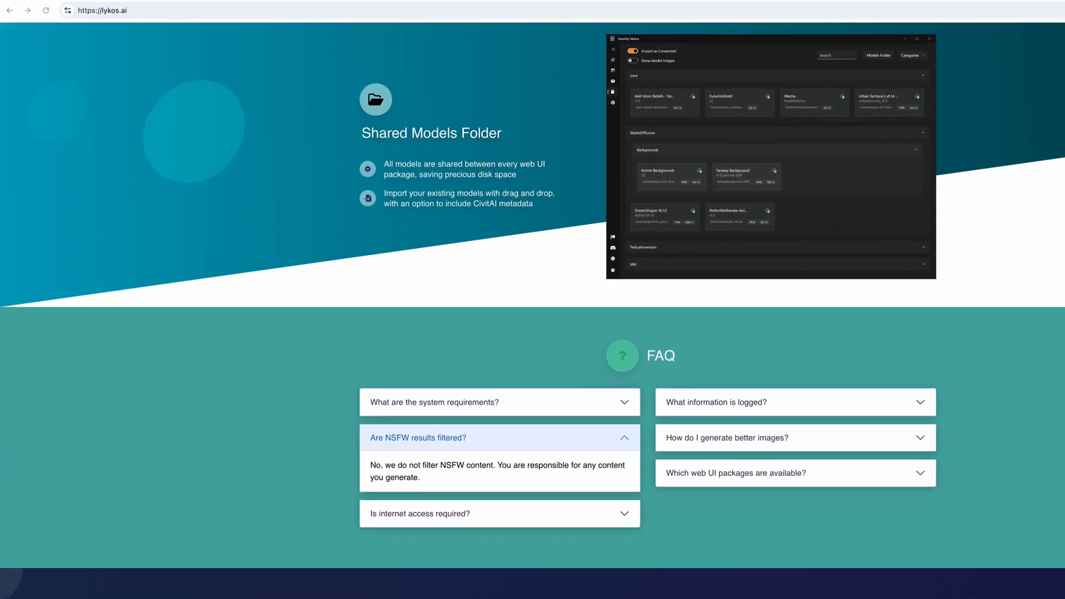
scroll("down", 3)
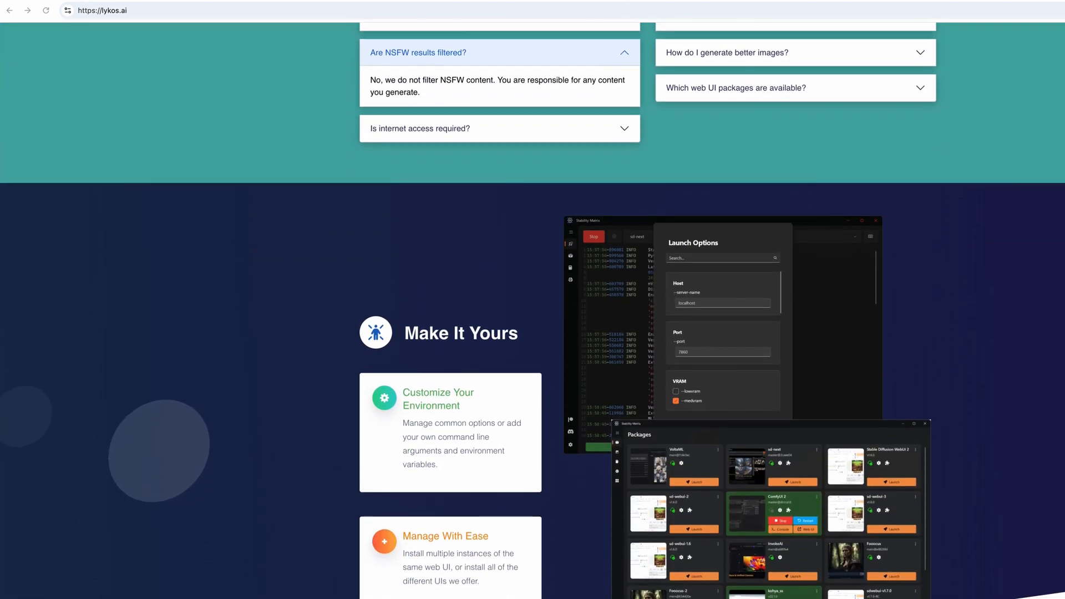
scroll("down", 3)
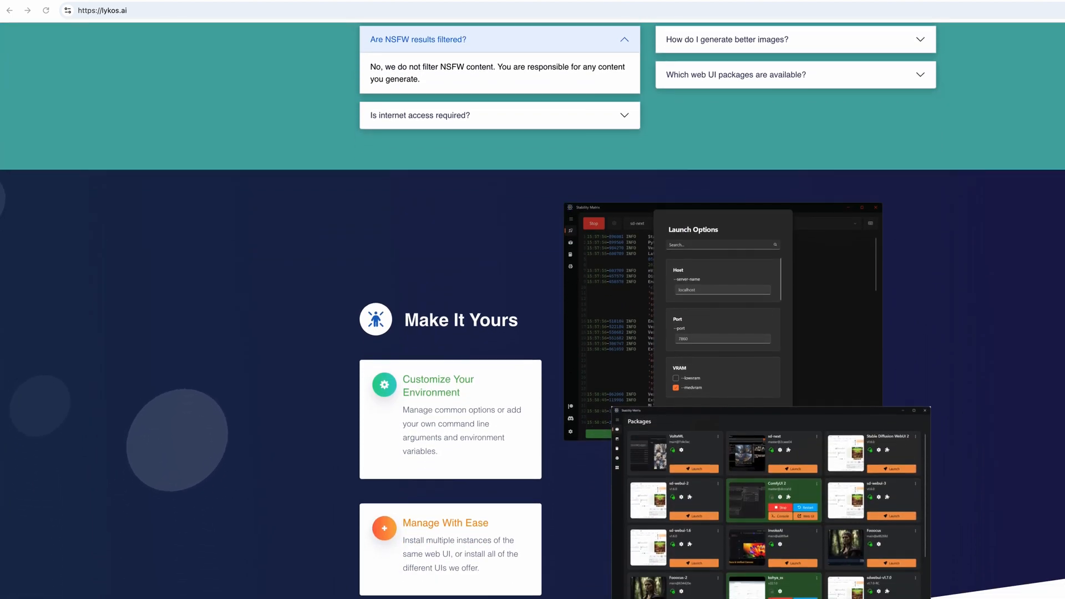
scroll("down", 3)
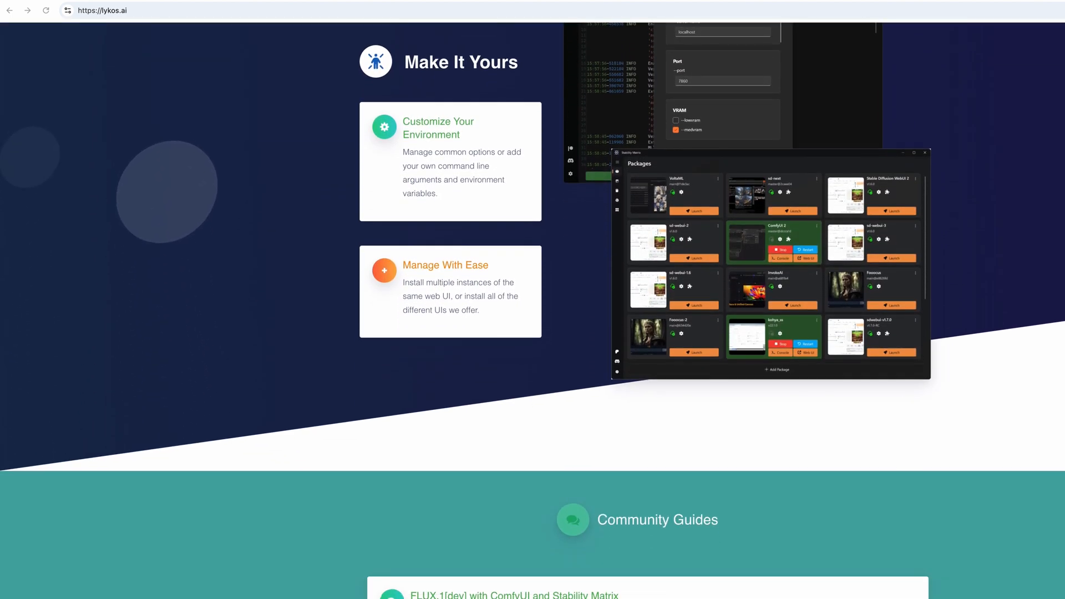
left_click(388, 37)
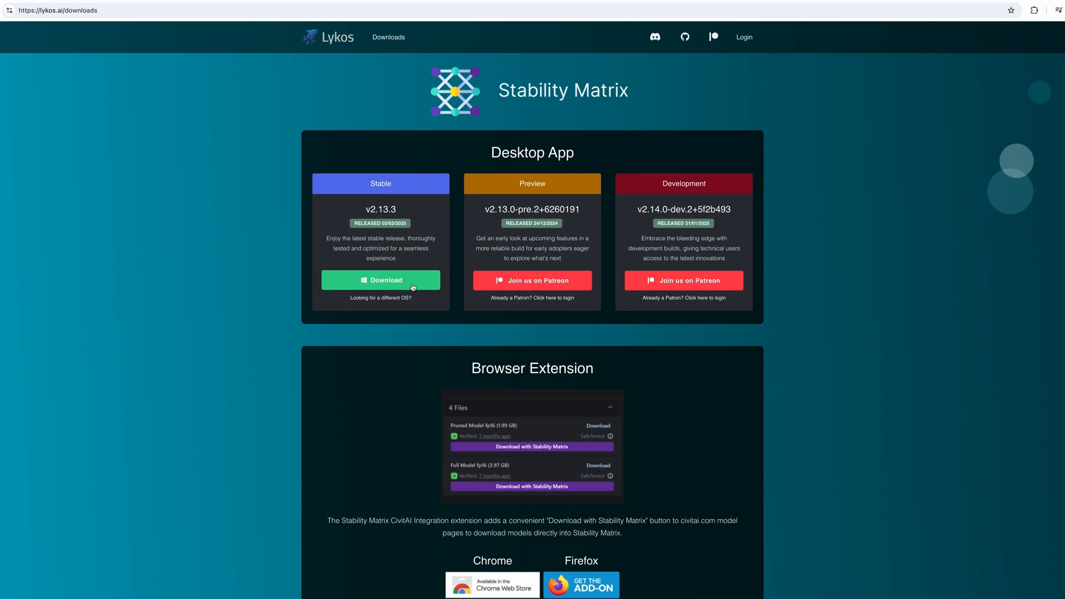
mouse_move(401, 301)
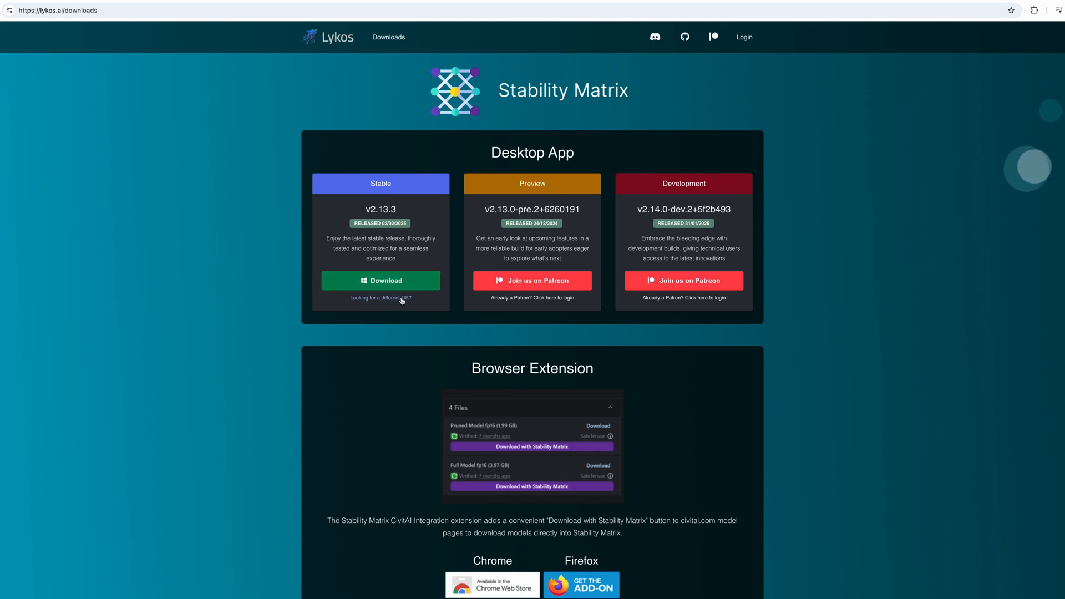
- Reveal other-OS builds of Stability Matrix v2.13.3 and download one
left_click(385, 298)
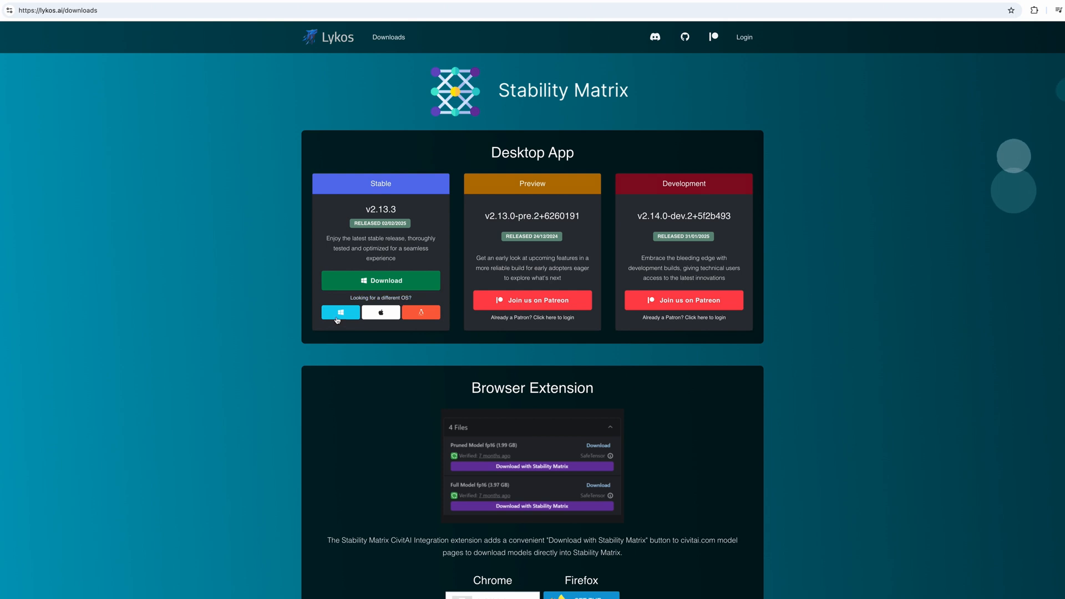
mouse_move(380, 311)
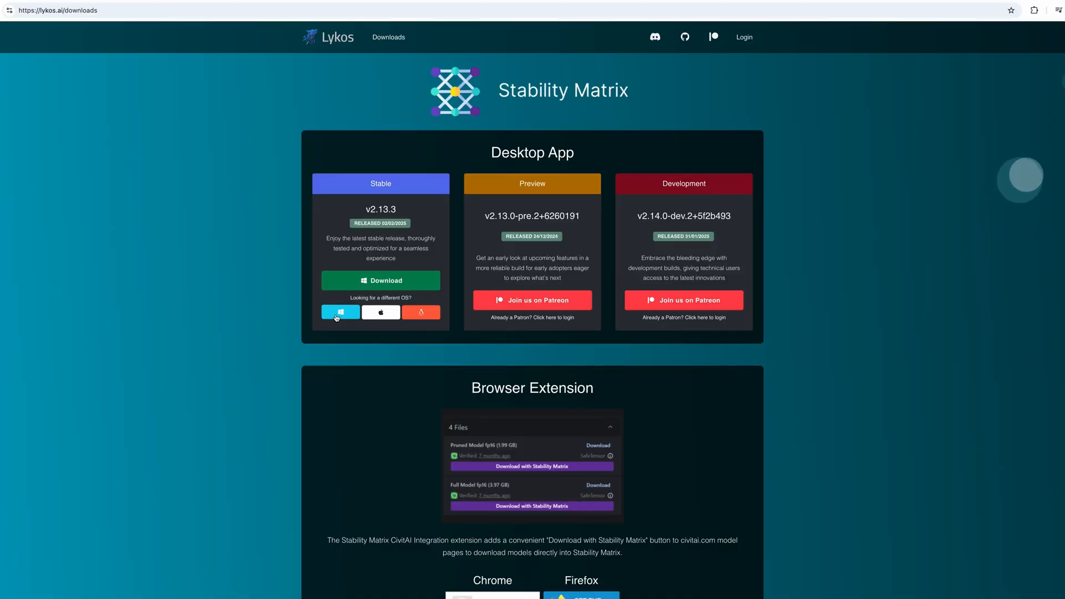
mouse_move(381, 311)
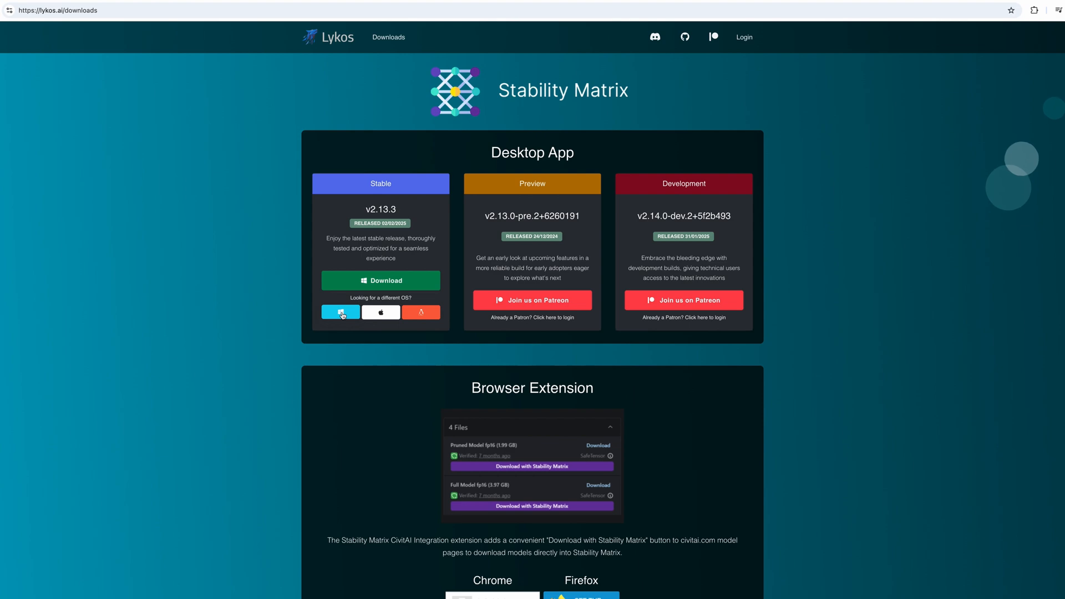
left_click(1052, 10)
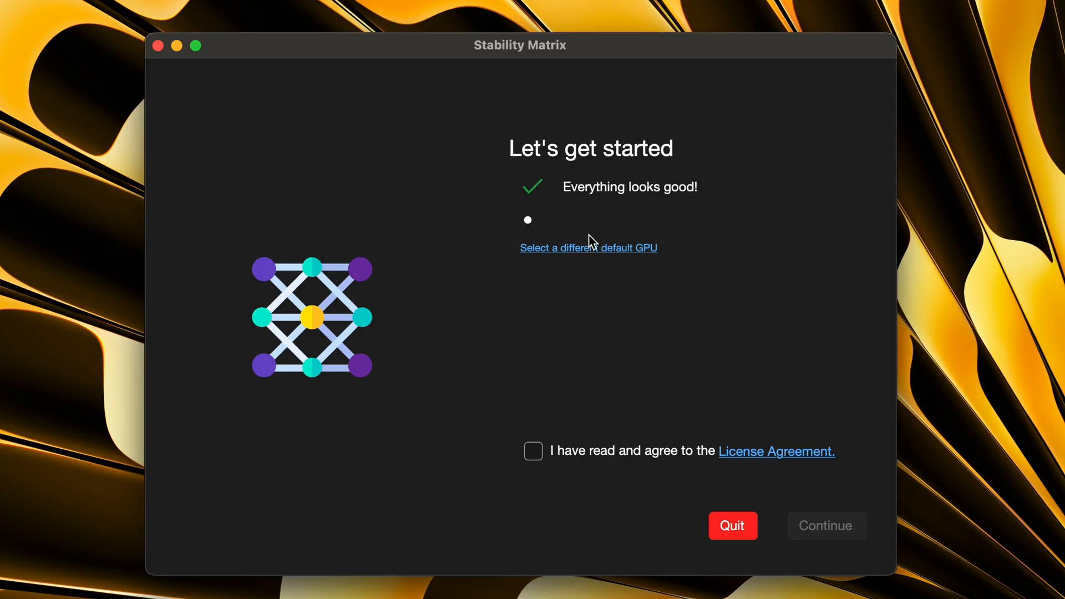
- Accept the Stability Matrix license agreement and continue past the getting-started screen
left_click(533, 451)
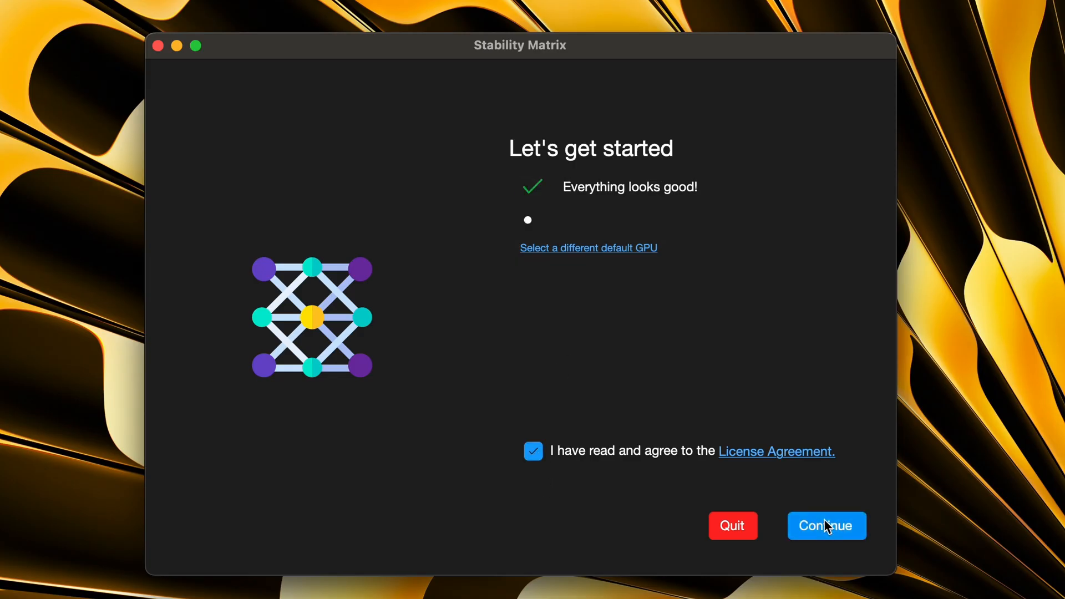
left_click(825, 525)
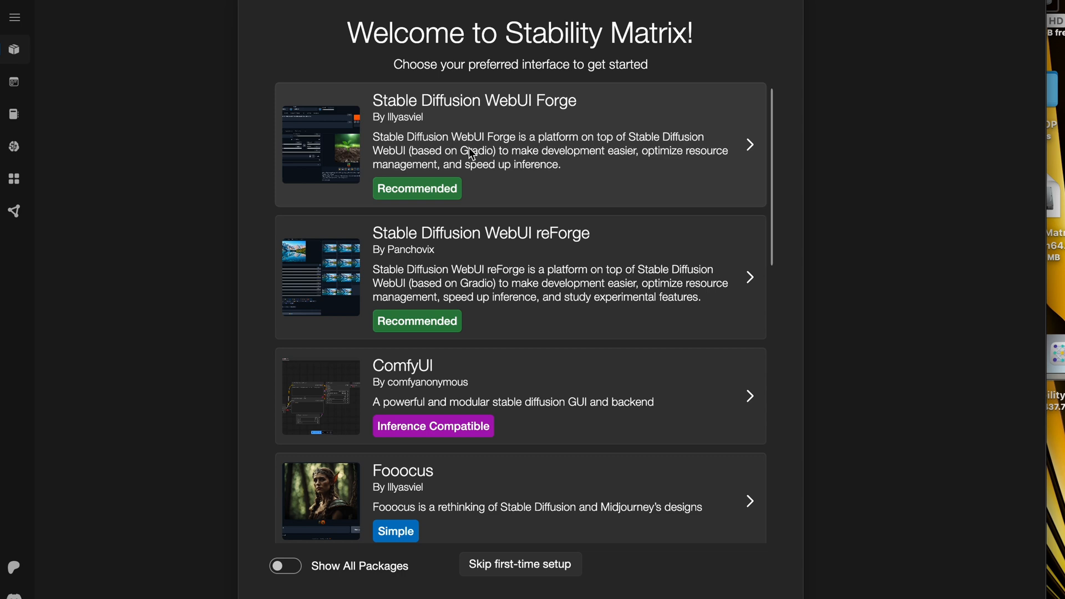
mouse_move(471, 163)
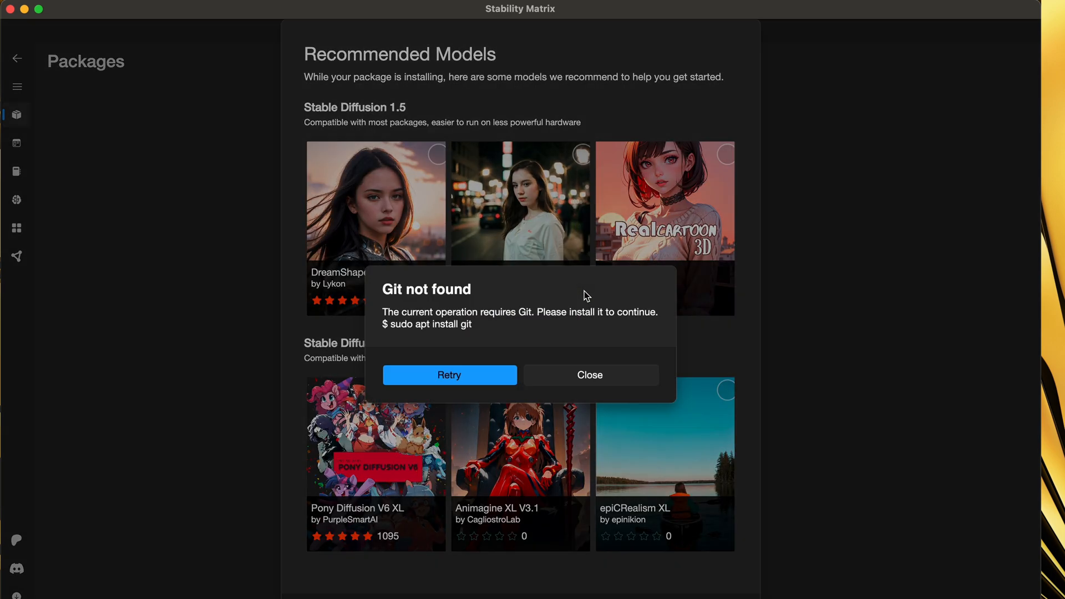
mouse_move(528, 381)
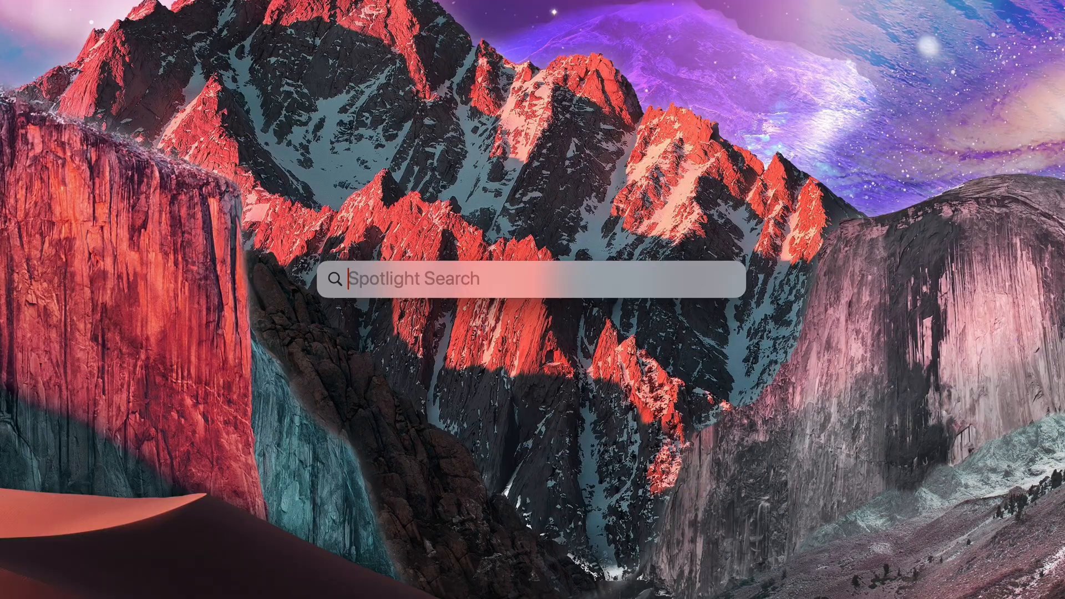
- Launch Terminal via Spotlight and run 'sudo apt install git', which fails needing Java
type("terminal.app")
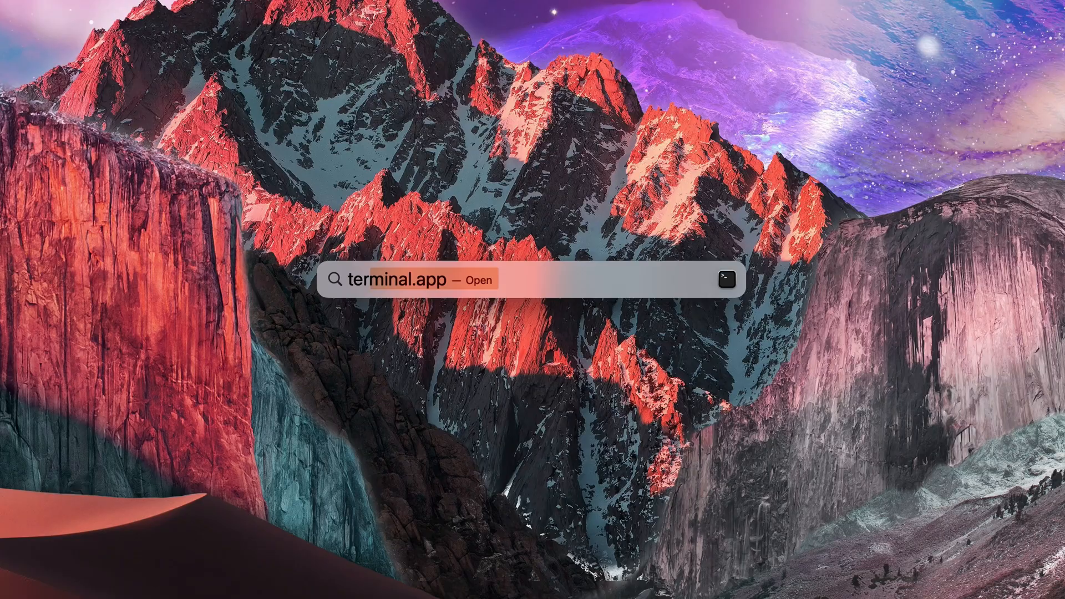
key("Return")
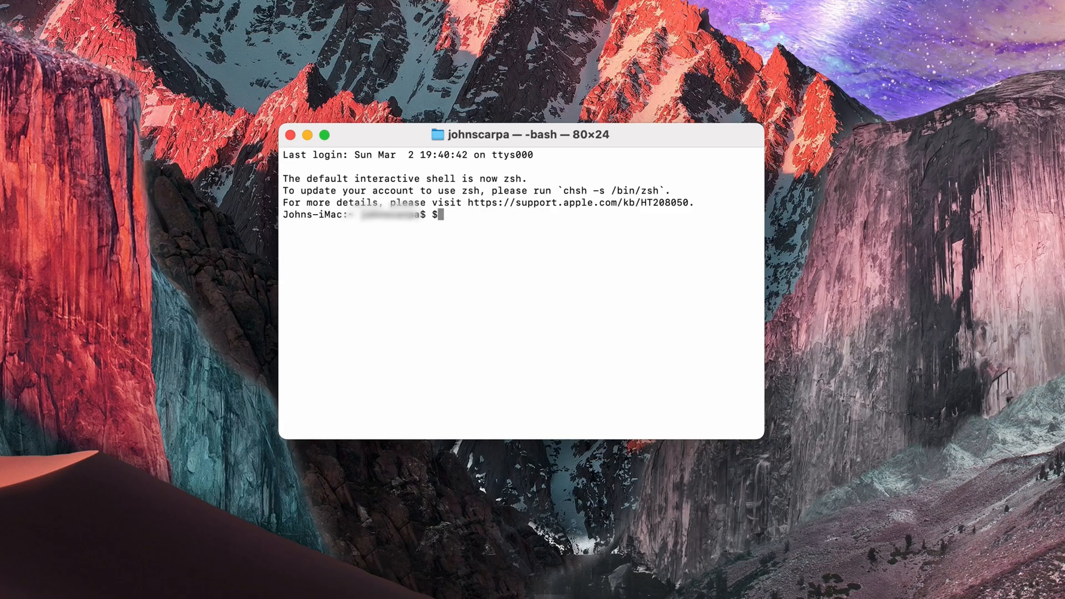
type("sud")
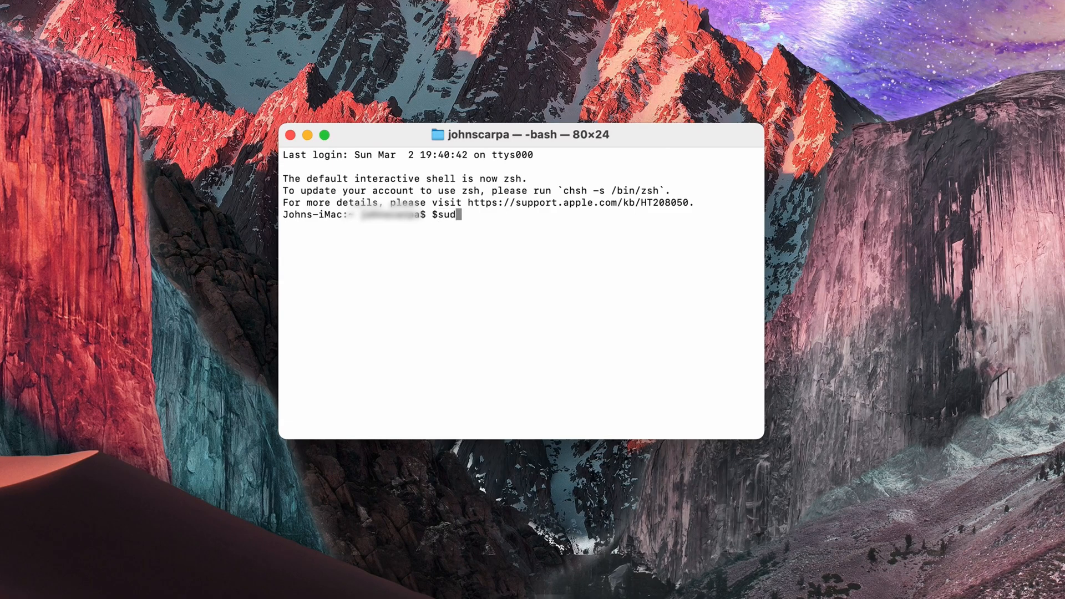
type("o ap")
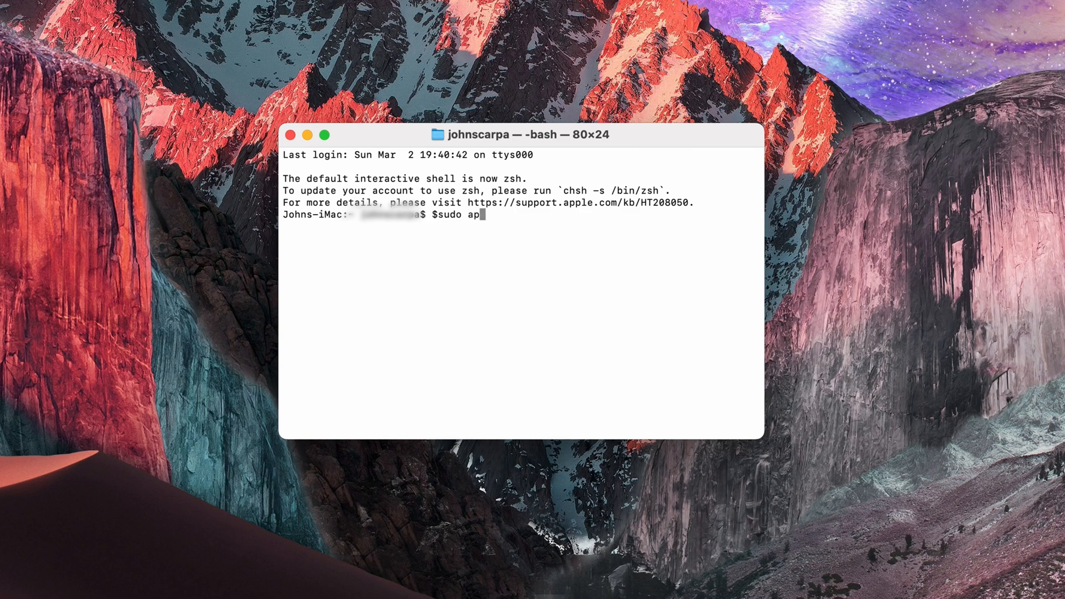
type("t install g")
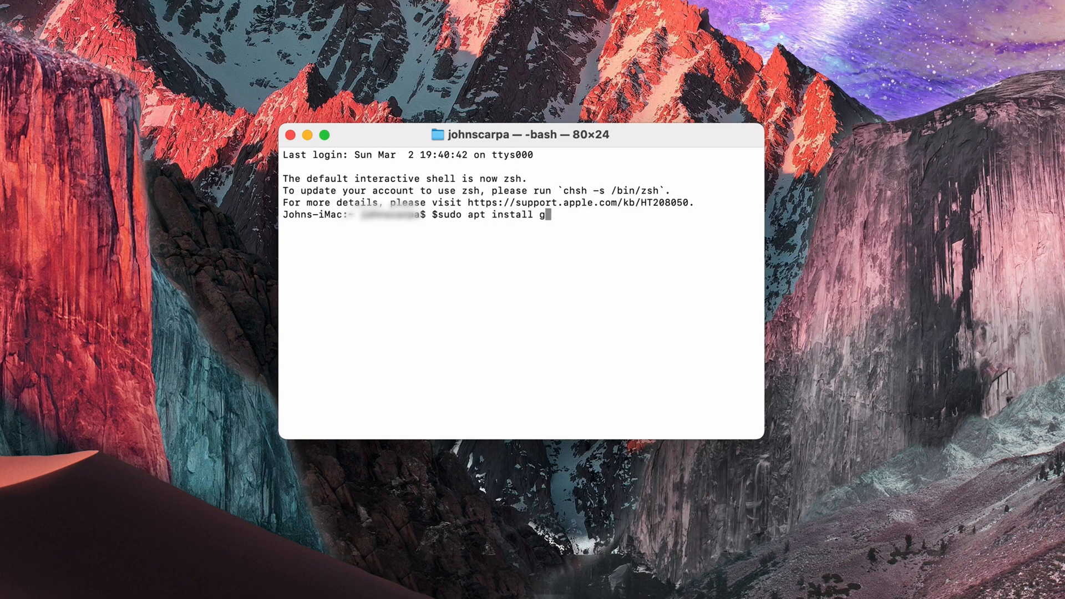
key("Return")
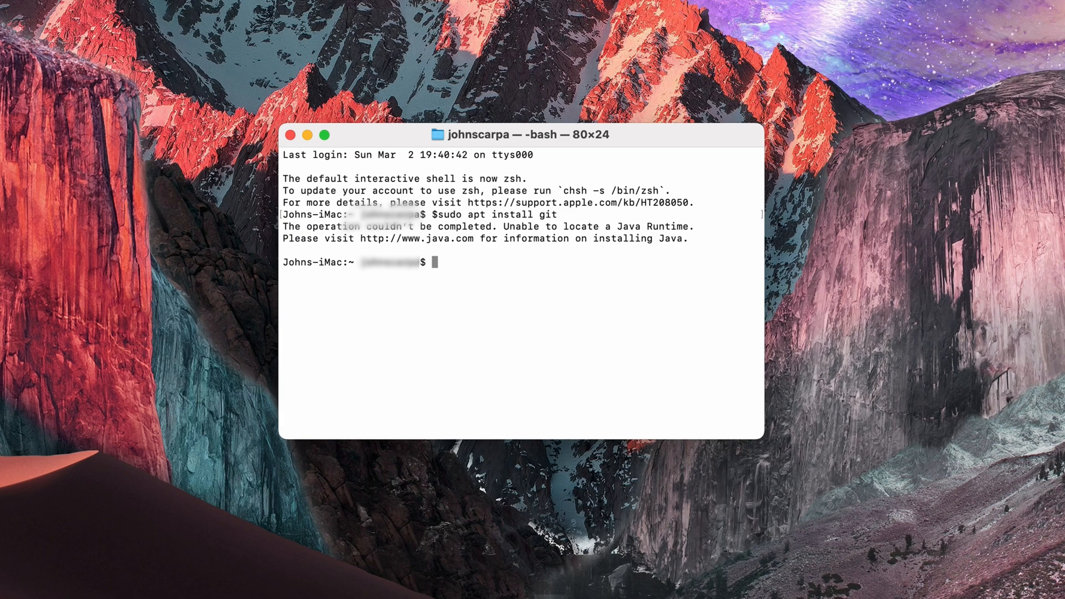
mouse_move(387, 191)
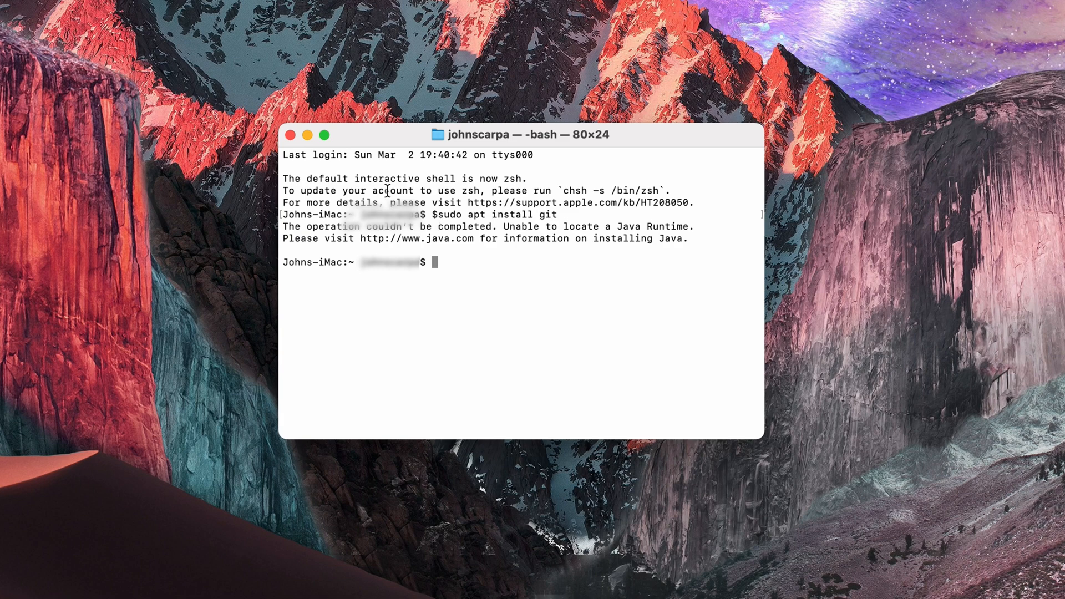
mouse_move(302, 147)
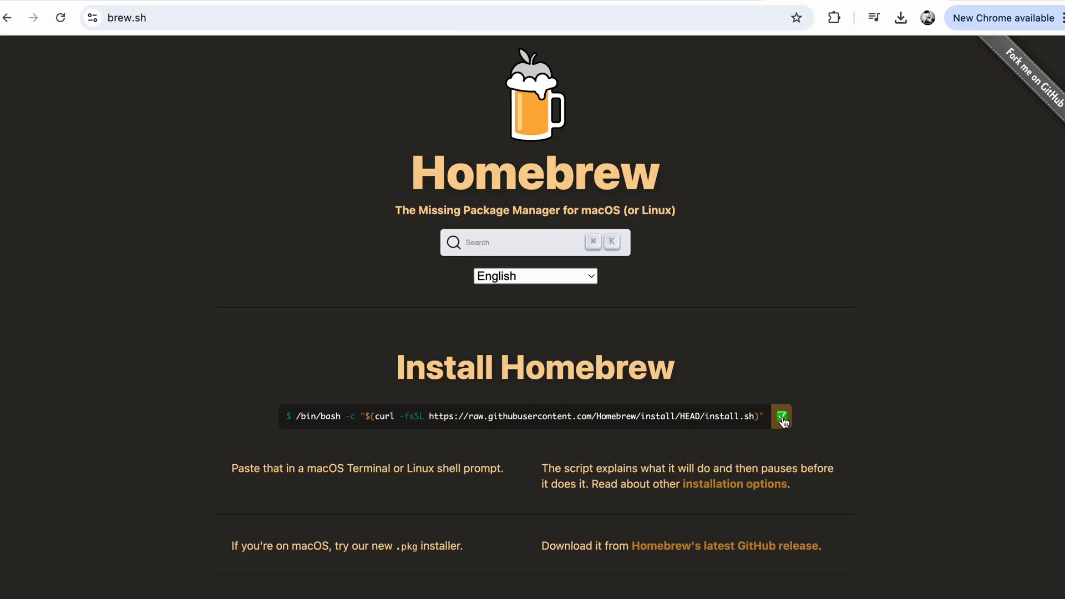
- Copy the Homebrew install command from brew.sh
left_click(781, 416)
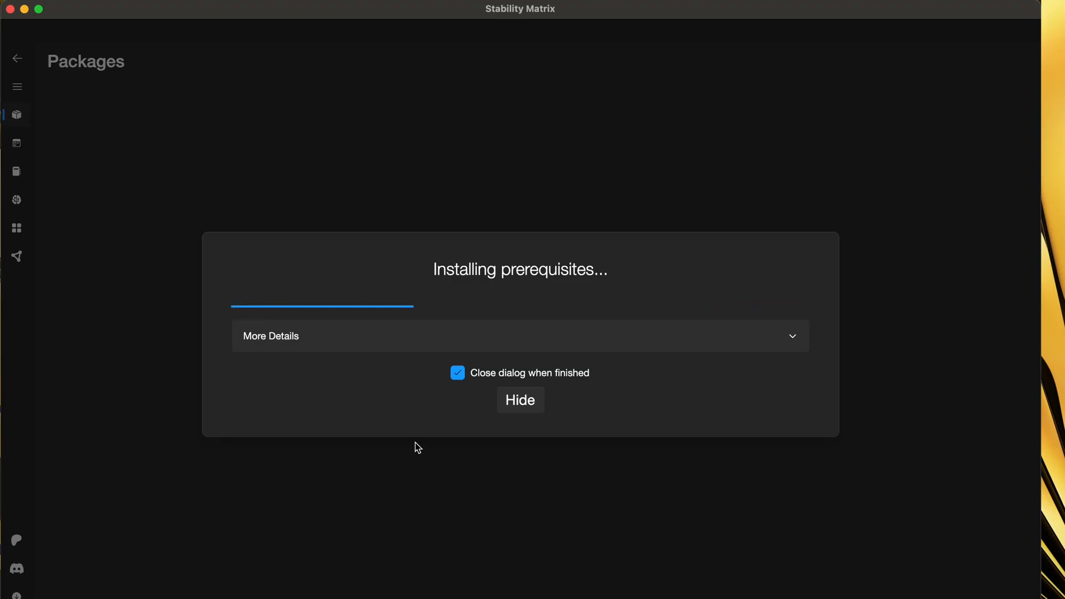
mouse_move(971, 524)
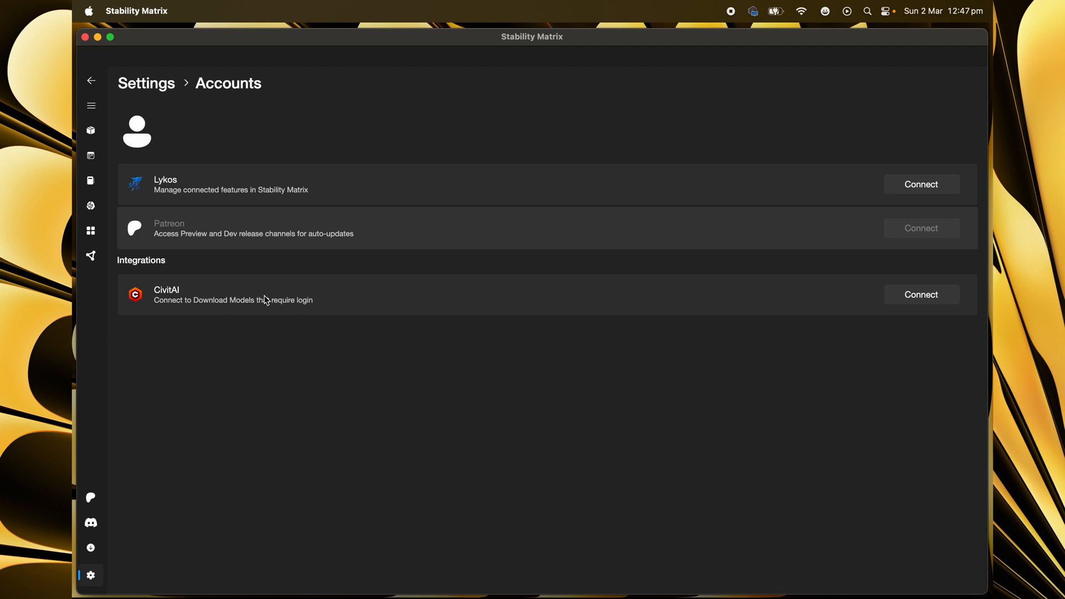
- Start connecting the CivitAI integration from Settings > Accounts
left_click(920, 294)
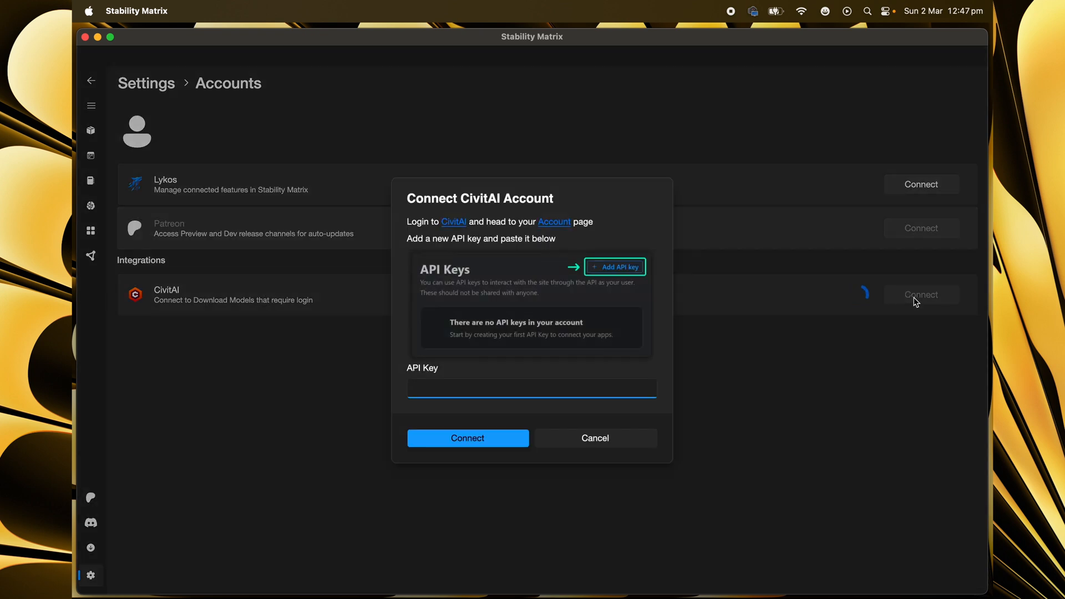
mouse_move(615, 344)
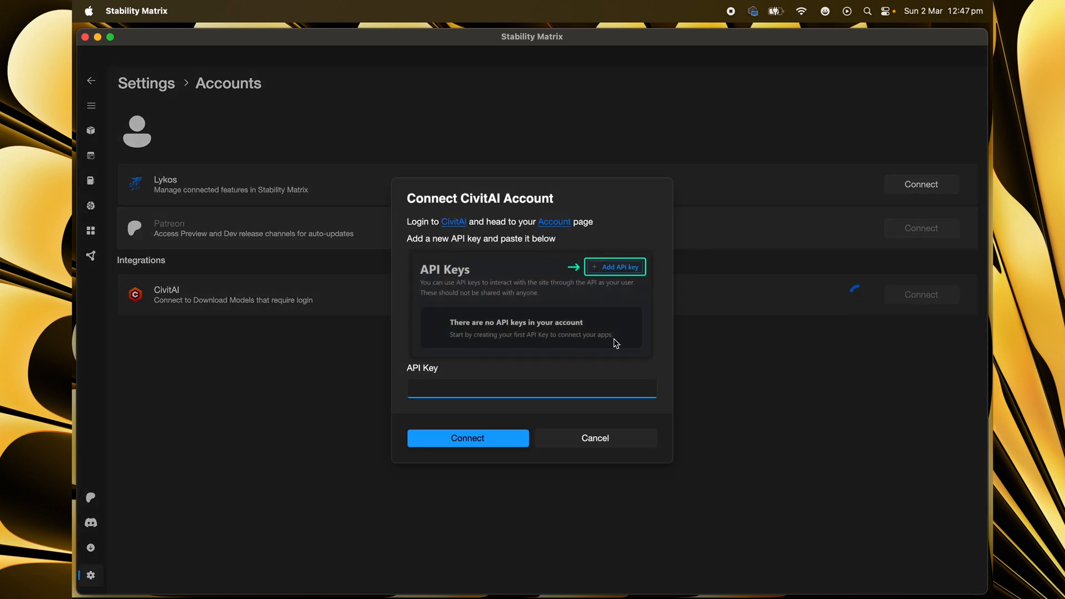
mouse_move(548, 233)
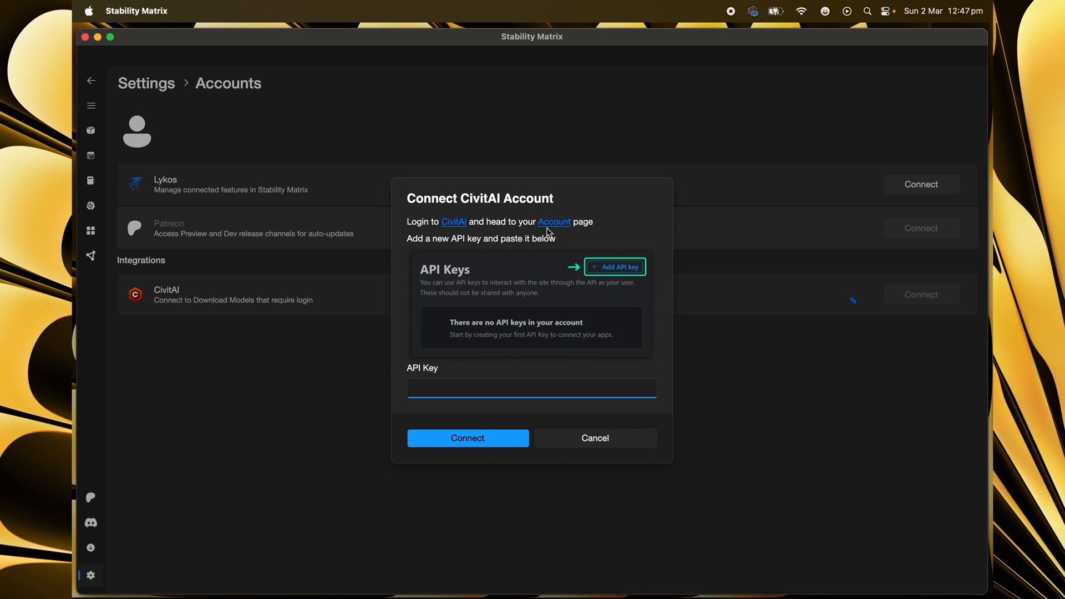
mouse_move(553, 221)
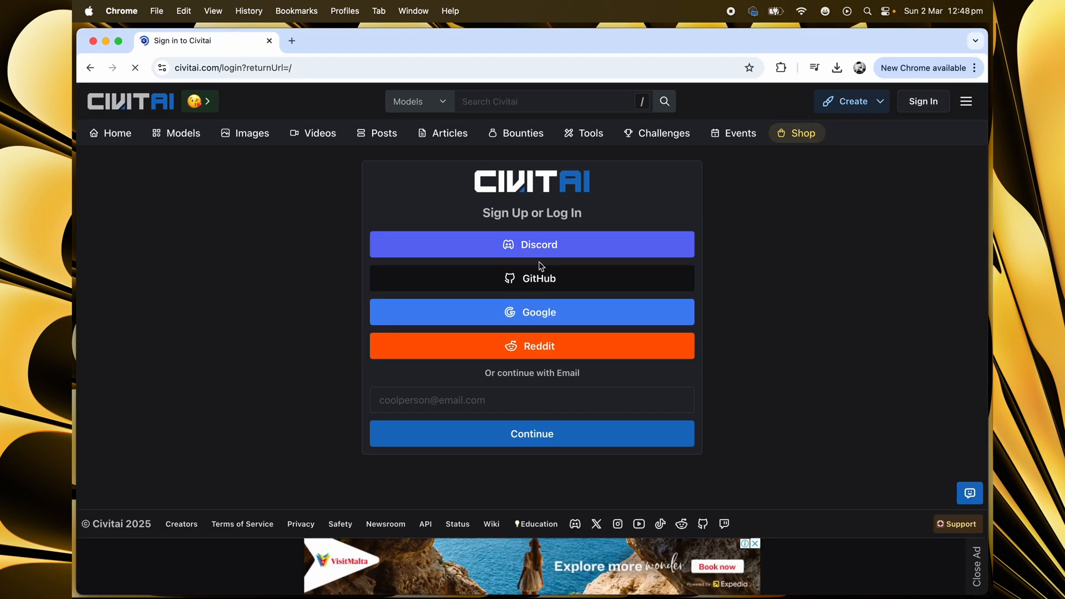
mouse_move(542, 285)
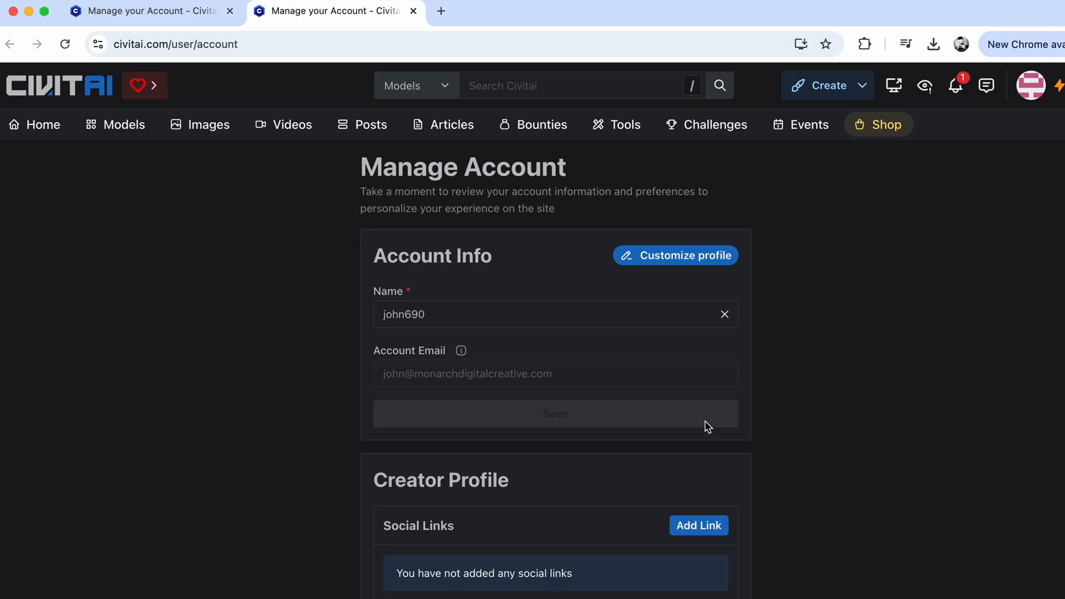
- Scroll to API Keys and save a new CivitAI API key named 'StabilityMatr'
scroll("down", 3)
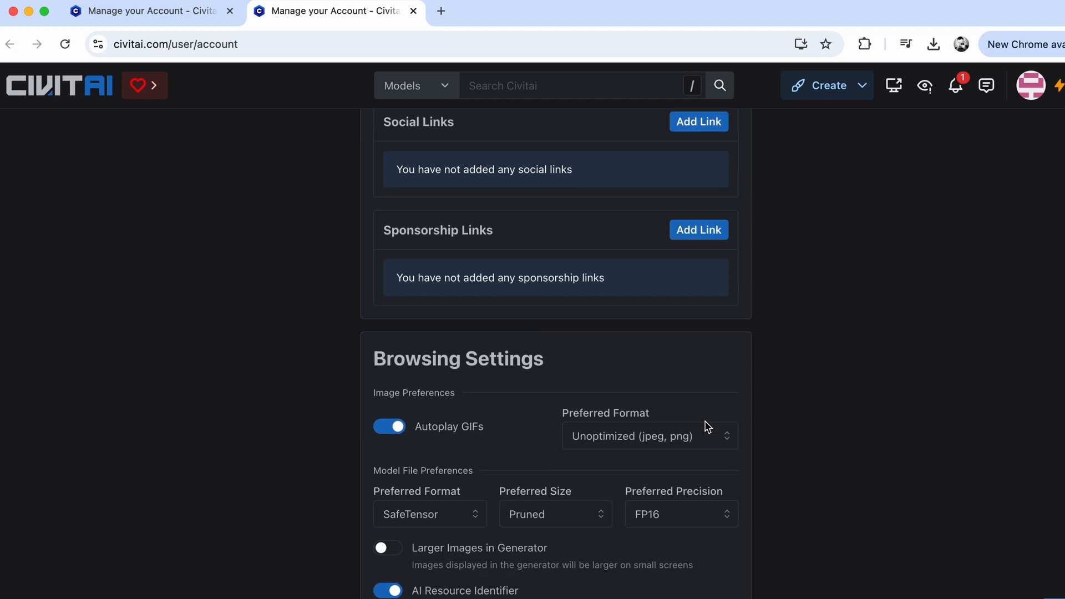
scroll("down", 3)
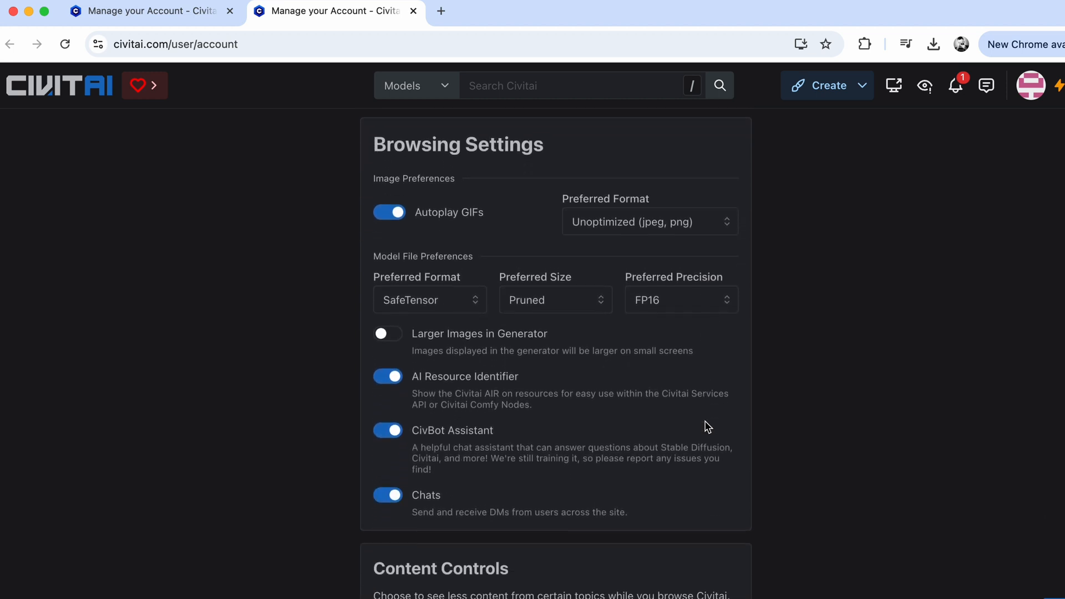
scroll("down", 3)
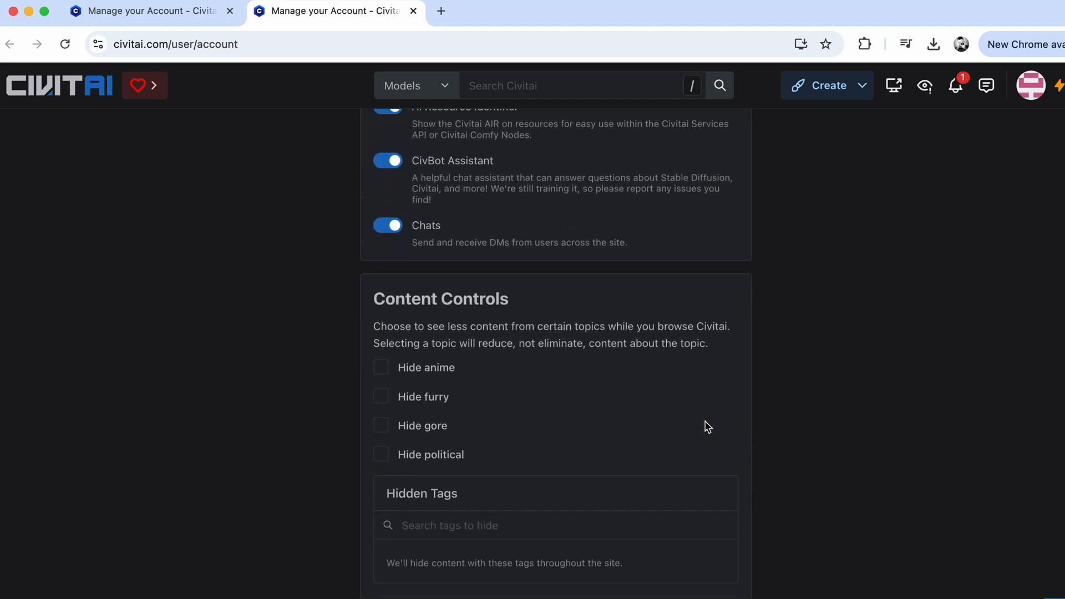
scroll("down", 3)
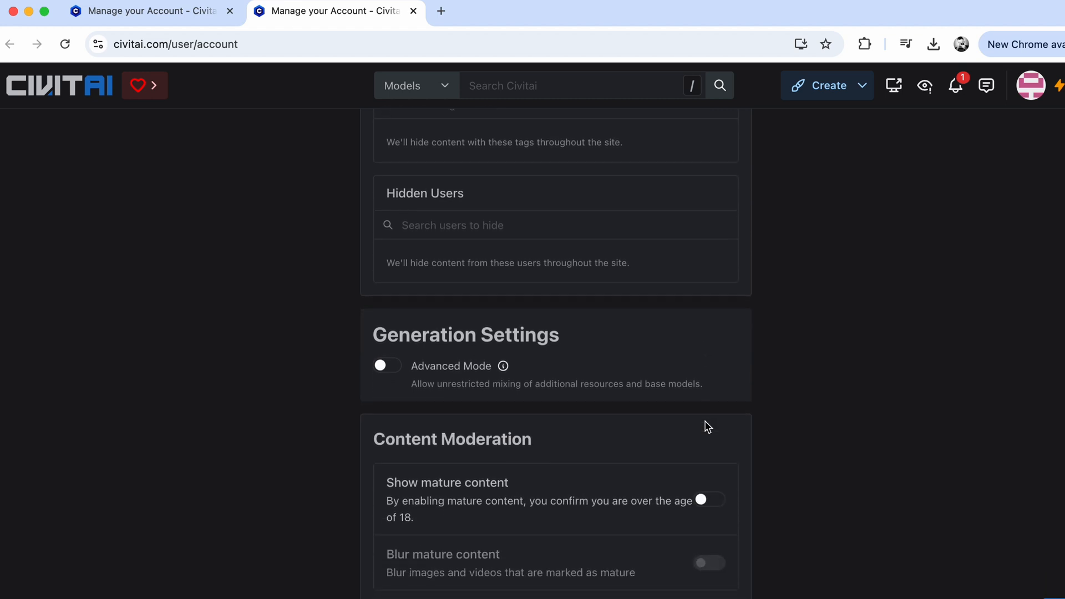
scroll("down", 3)
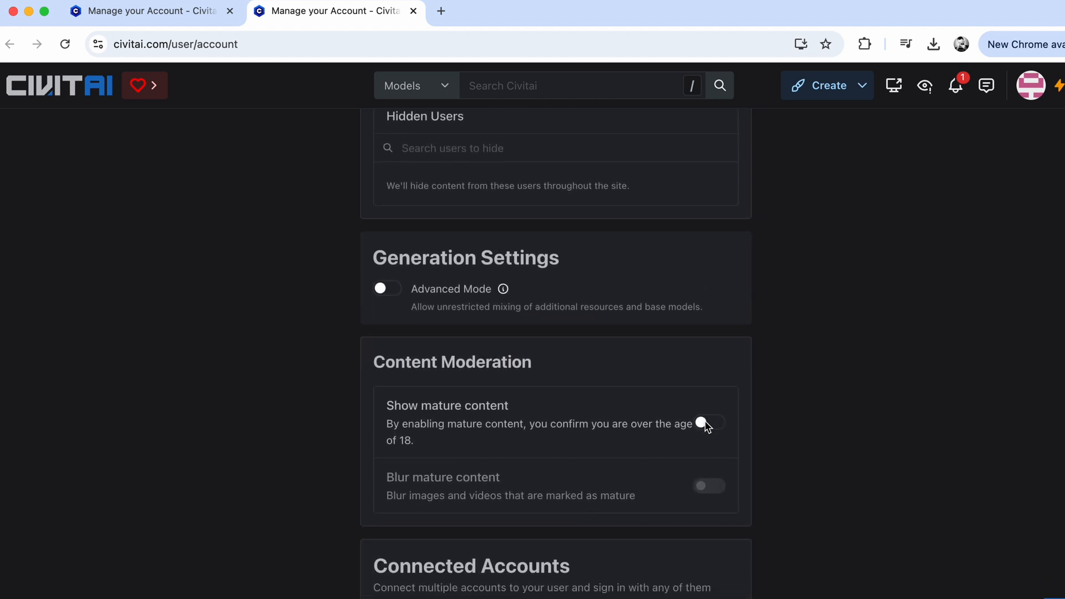
scroll("down", 3)
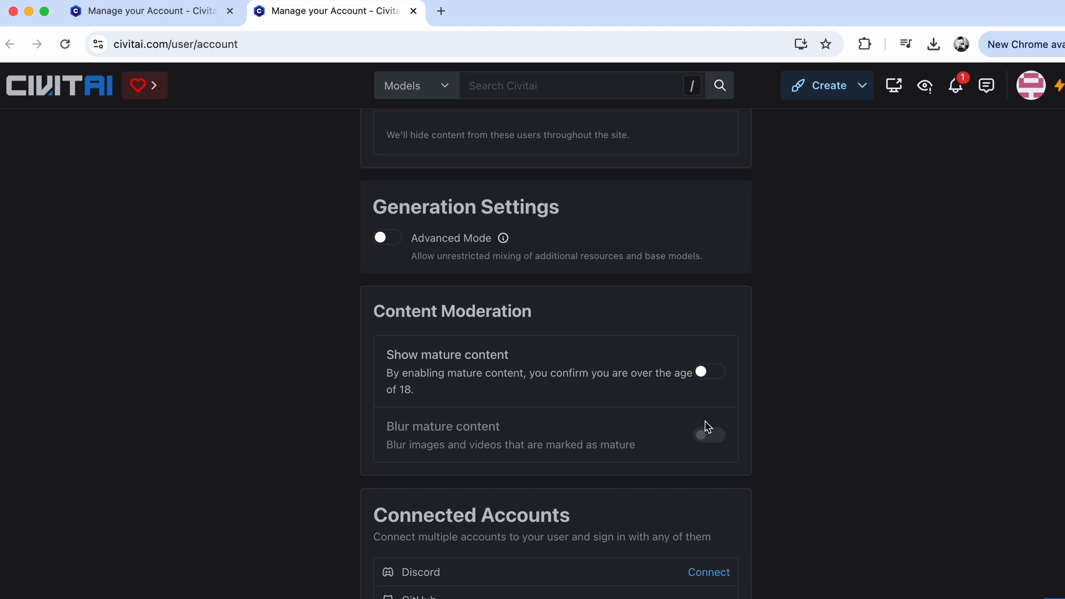
scroll("down", 3)
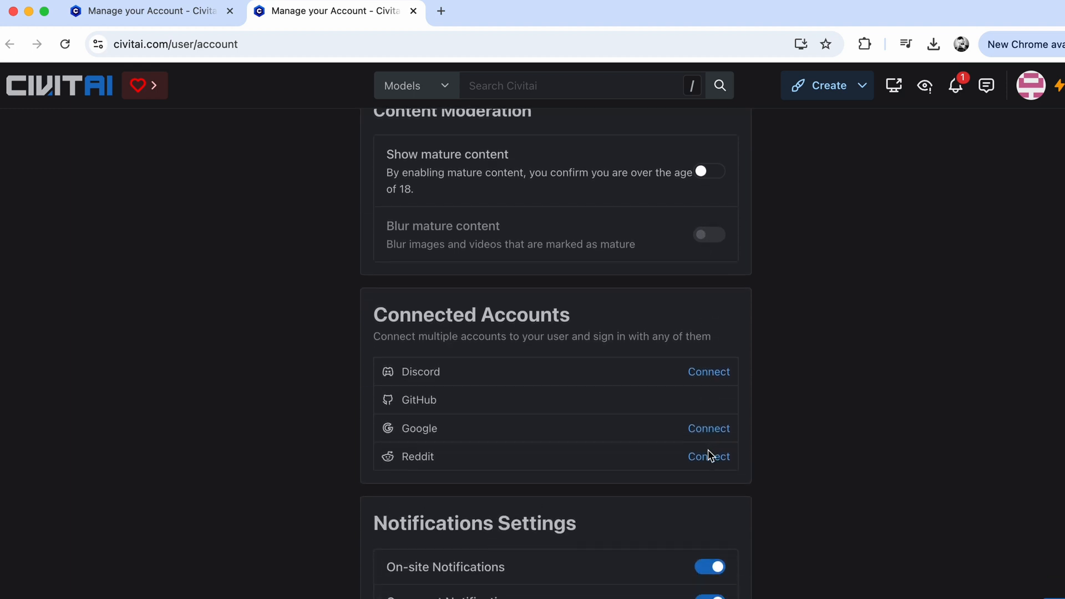
scroll("down", 3)
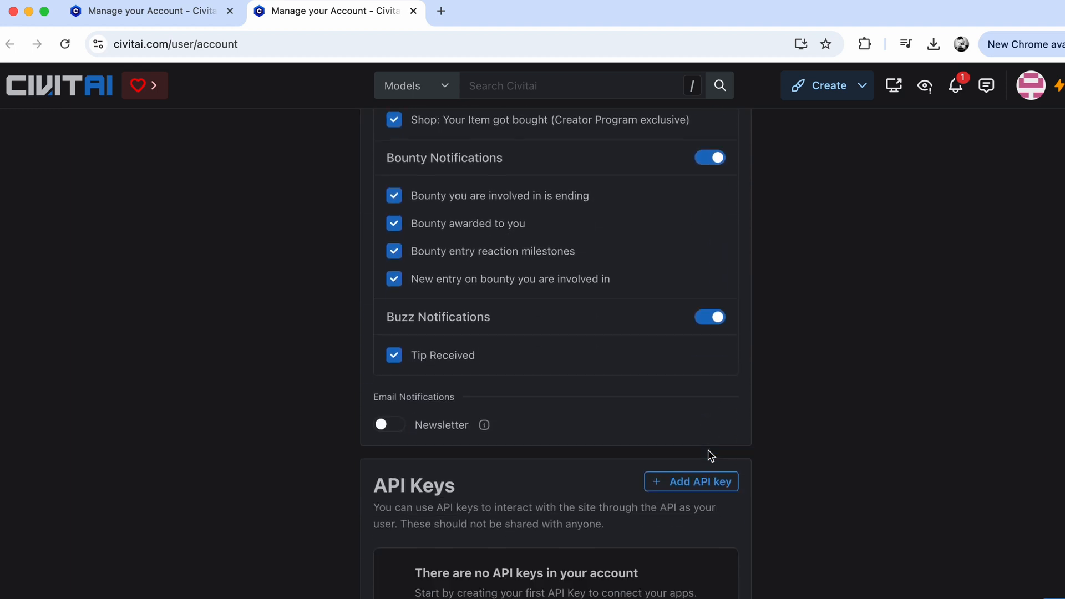
left_click(690, 482)
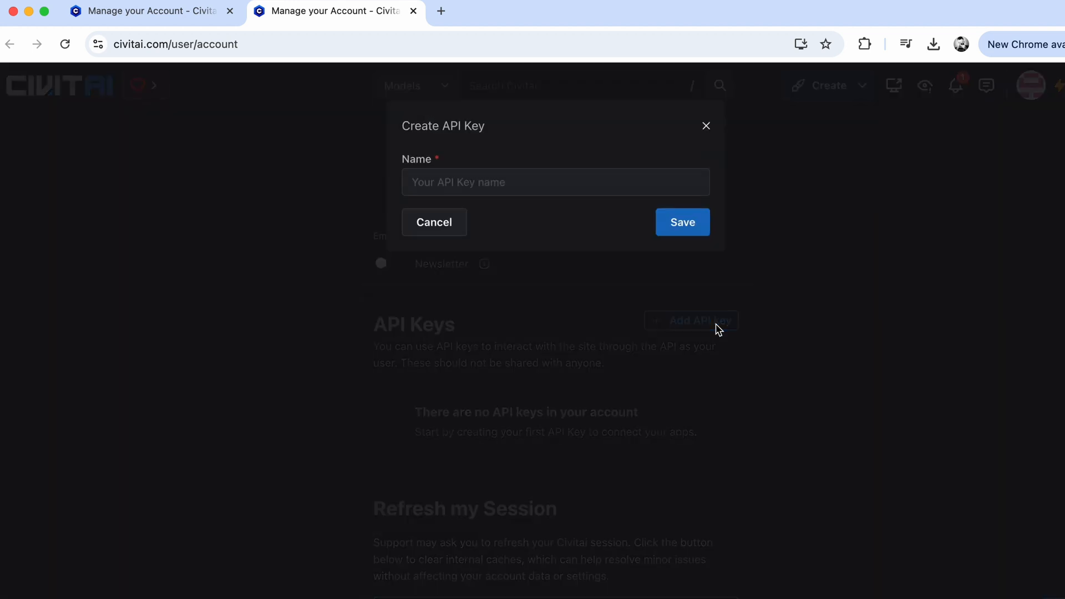
type("Sta")
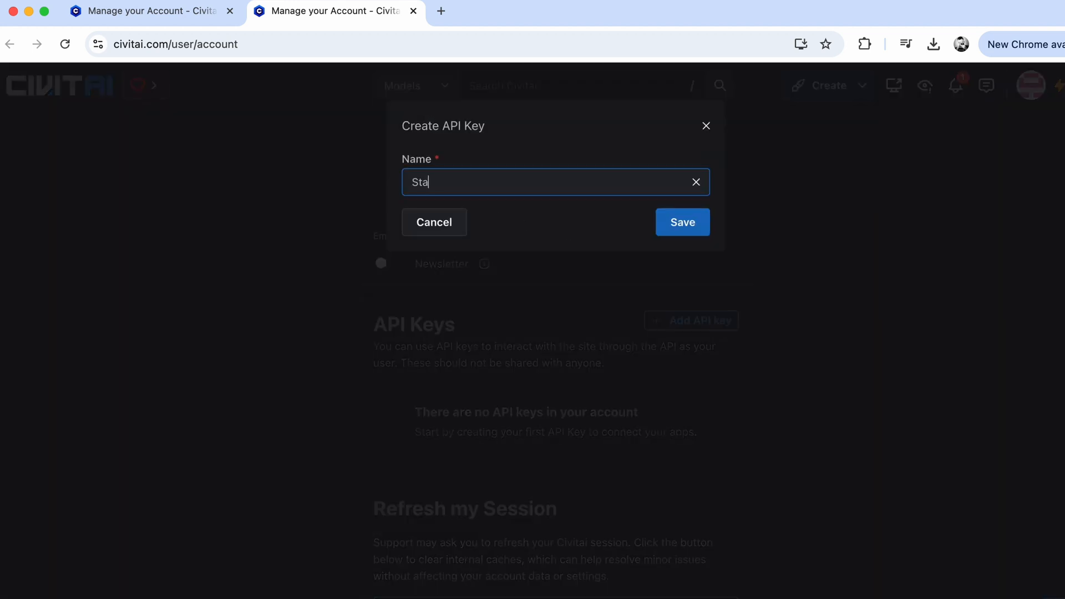
type("bilityMatr")
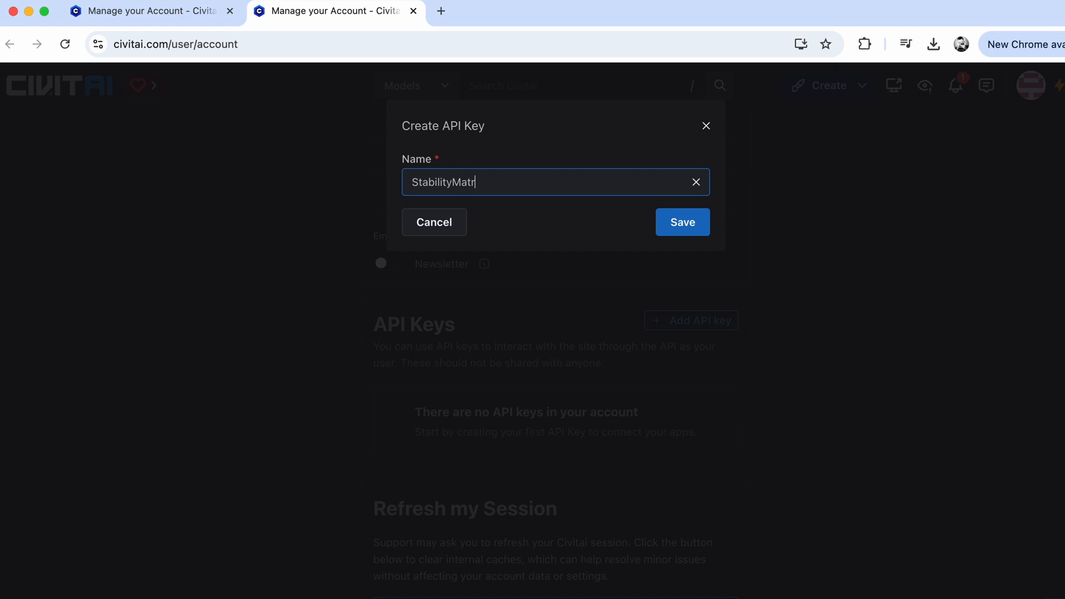
left_click(681, 222)
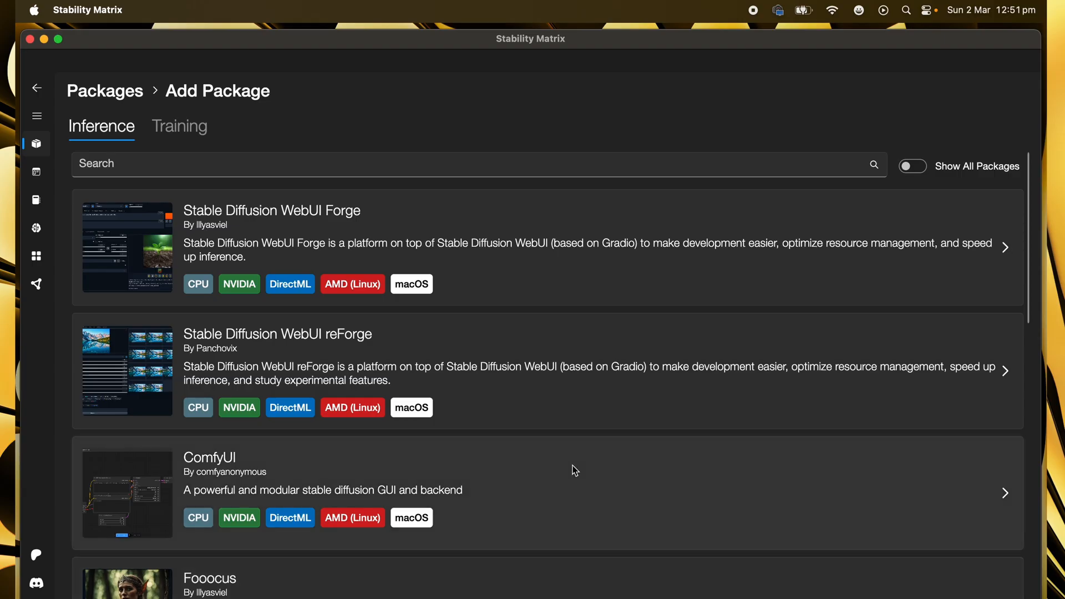
- Return to Packages, then open the CivitAI model browser of top-rated checkpoints
left_click(37, 87)
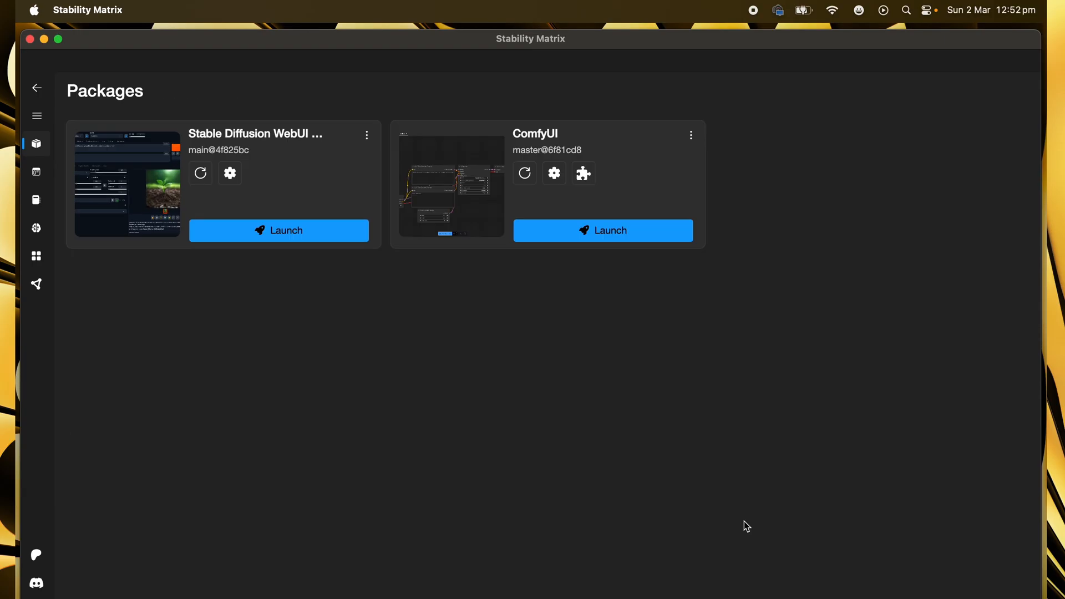
left_click(36, 143)
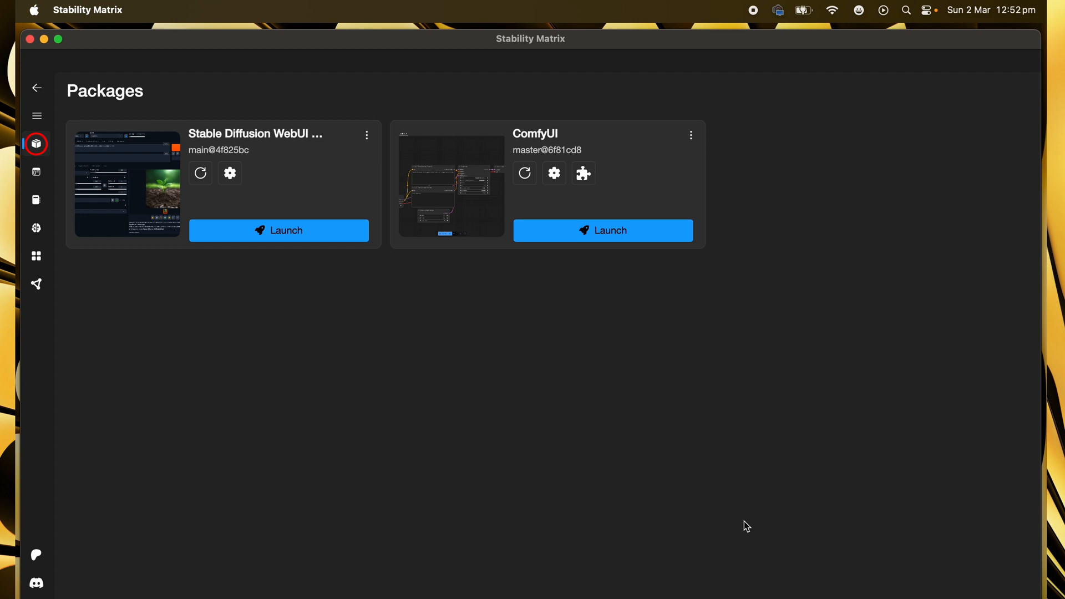
left_click(36, 227)
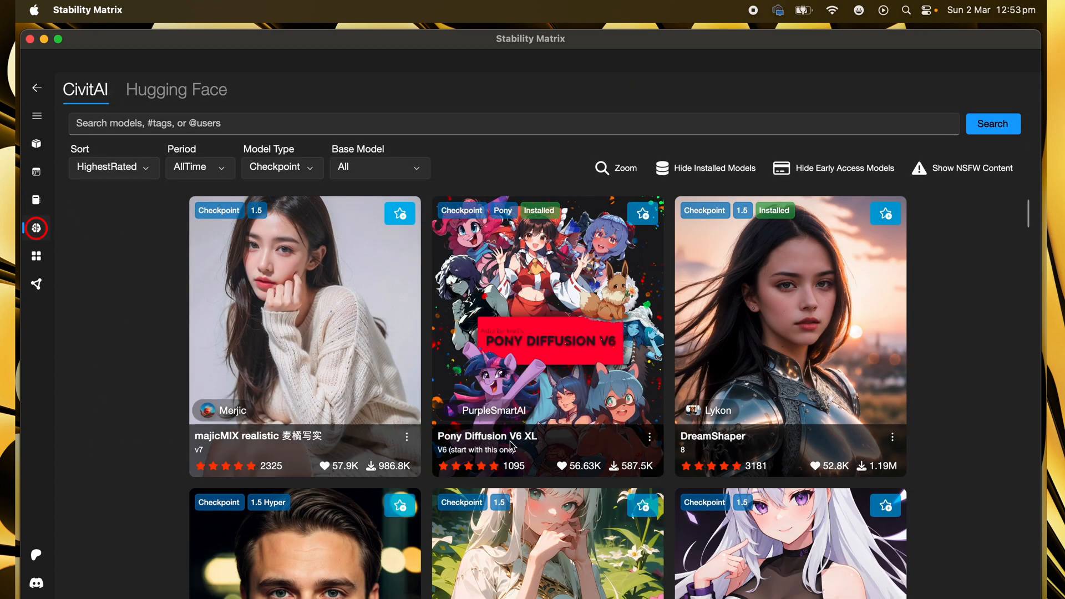
- Download the Realistic Vision and AlbedoBase XL checkpoints from the CivitAI model browser
scroll("down", 3)
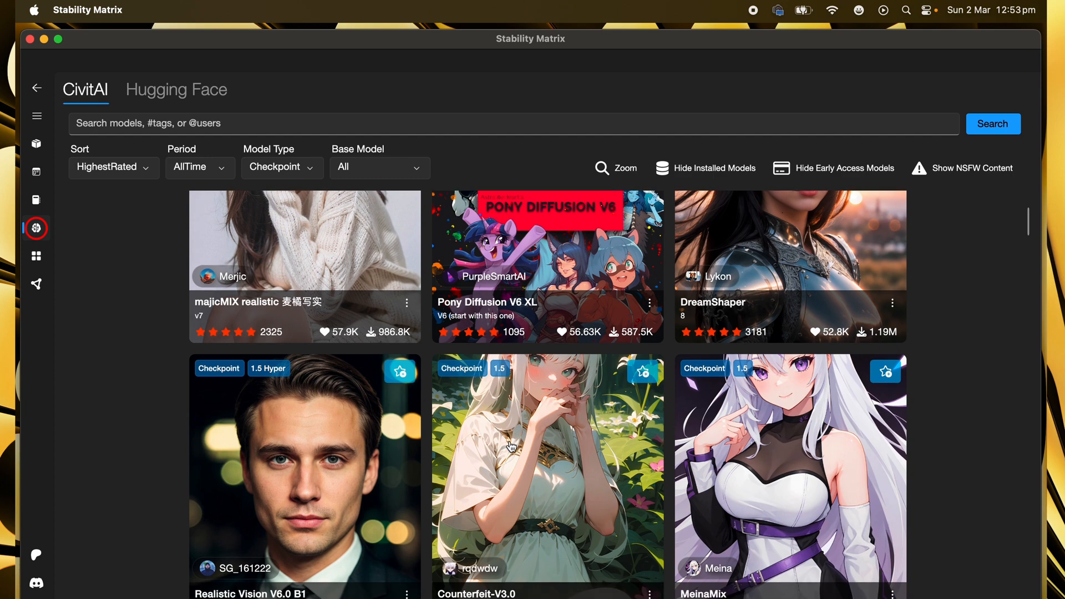
scroll("down", 3)
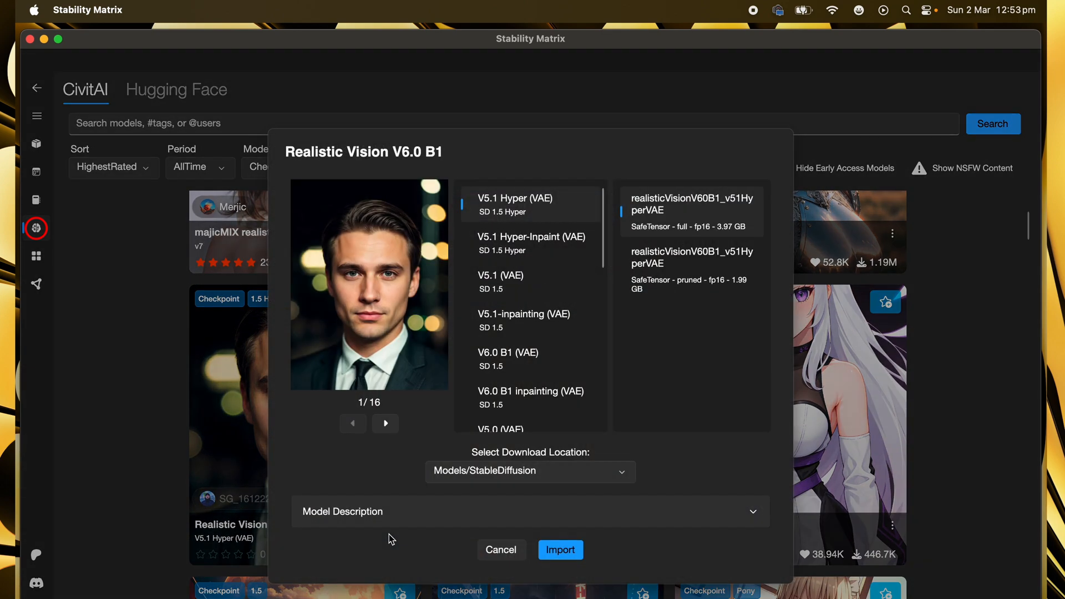
mouse_move(560, 549)
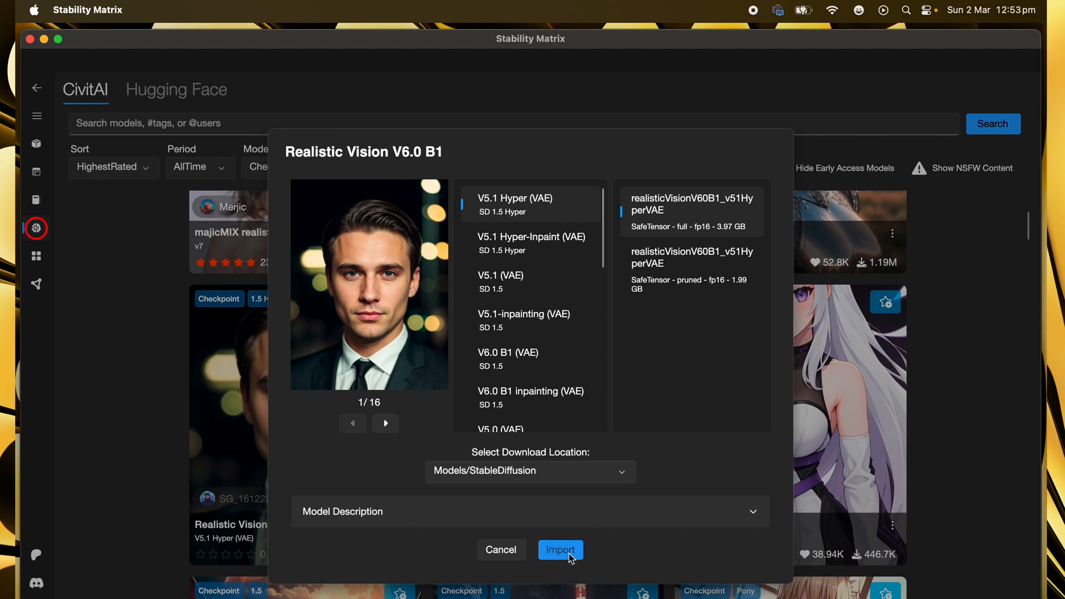
left_click(560, 549)
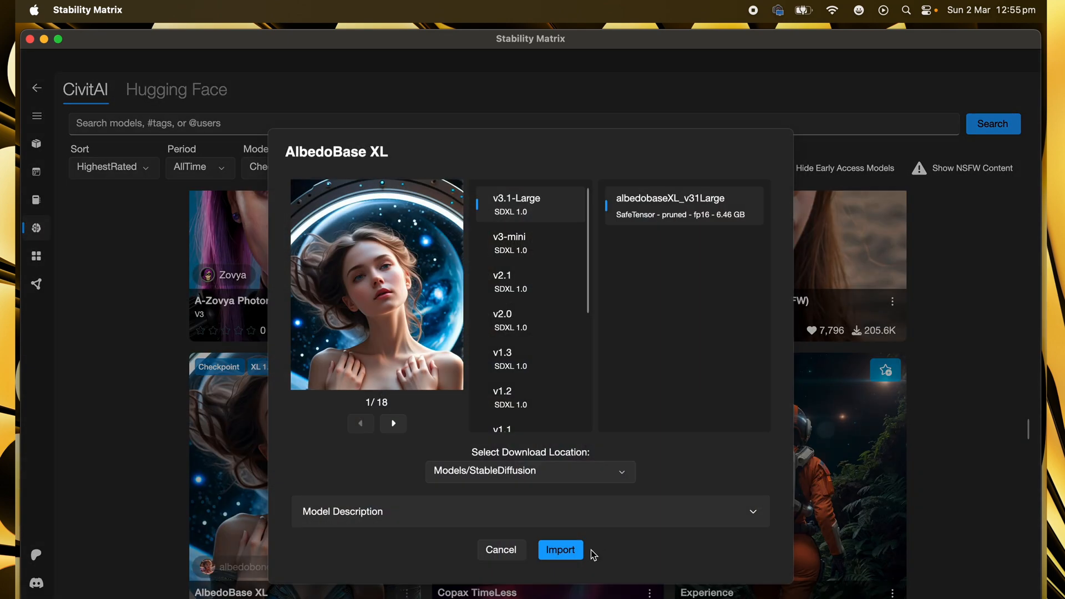
left_click(500, 549)
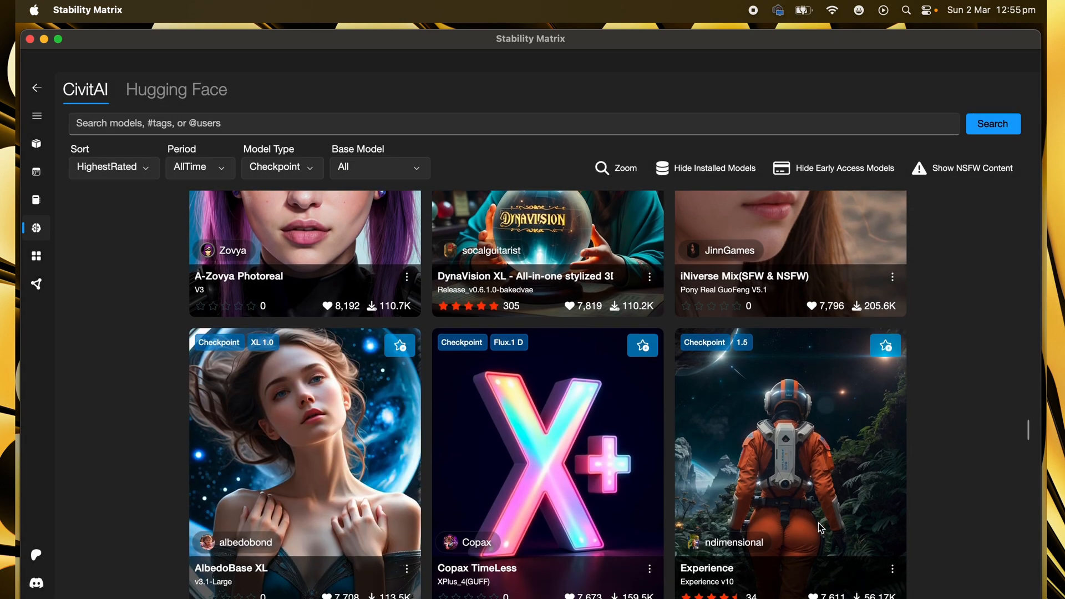
scroll("down", 3)
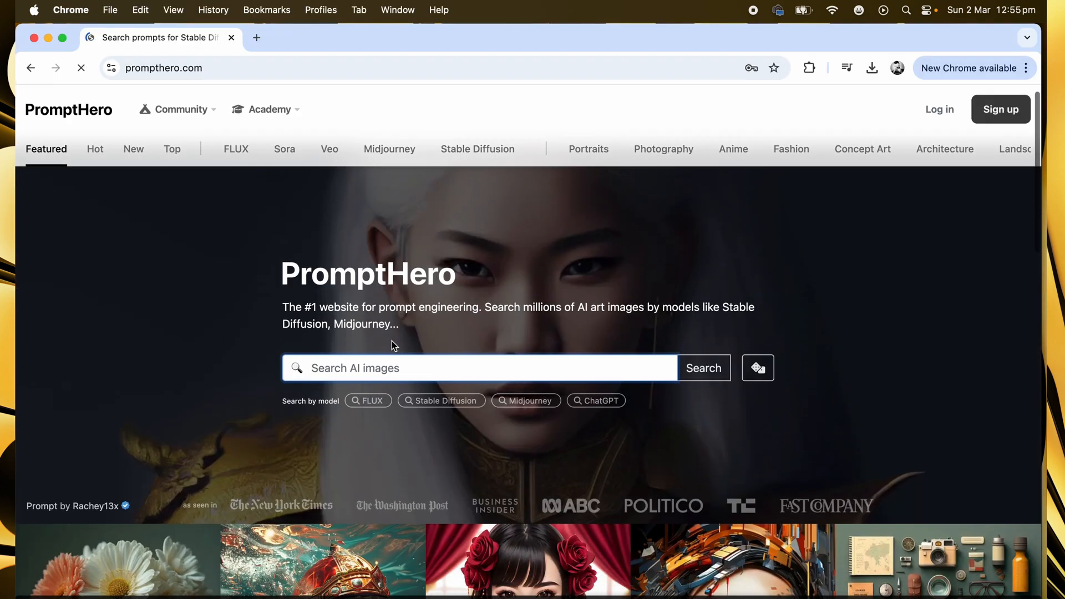
scroll("down", 3)
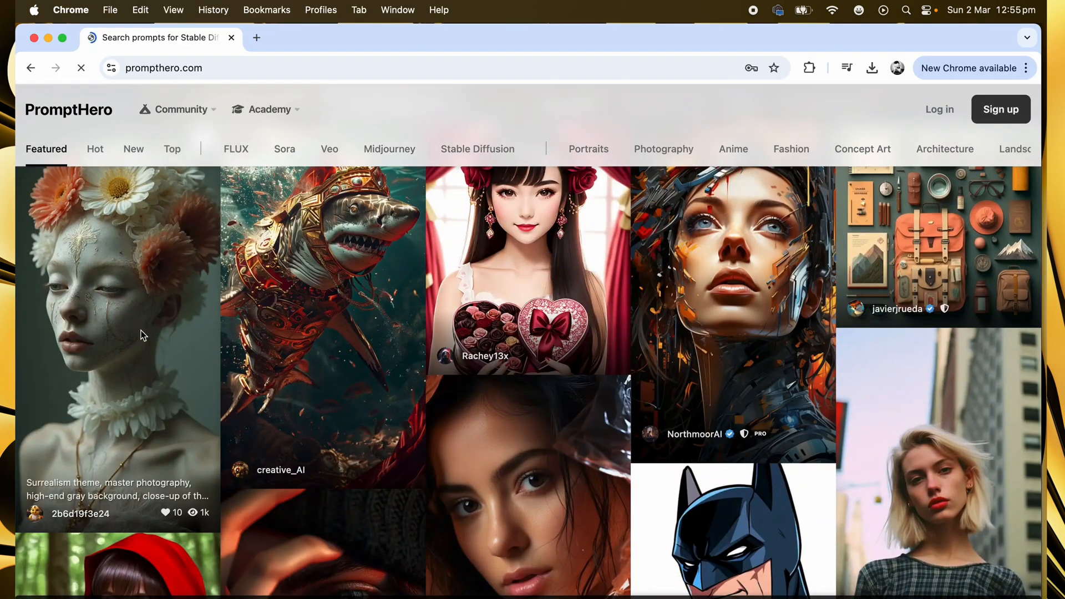
scroll("down", 3)
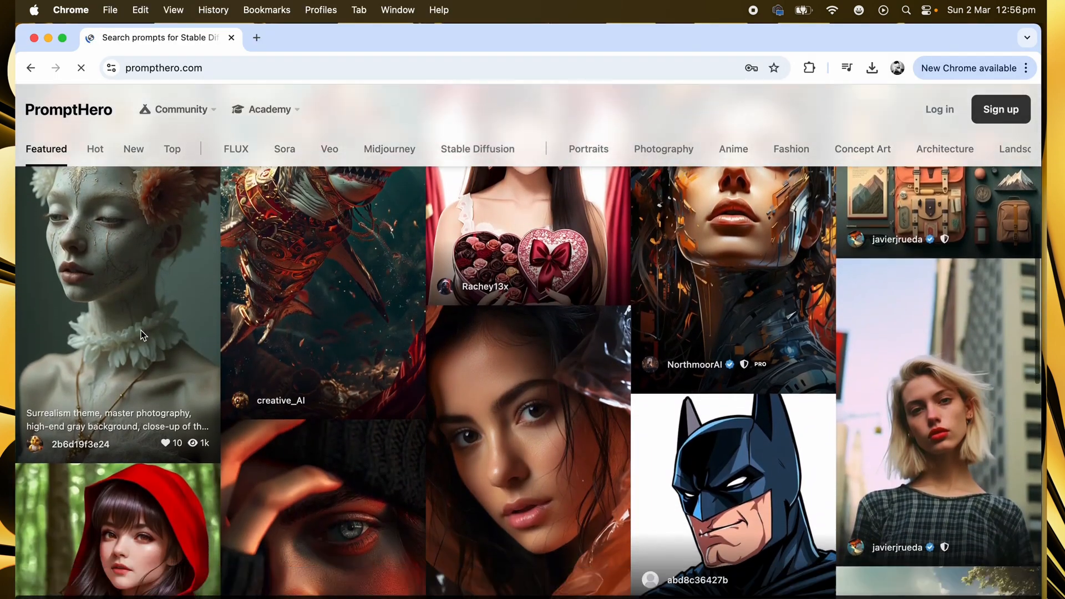
scroll("down", 3)
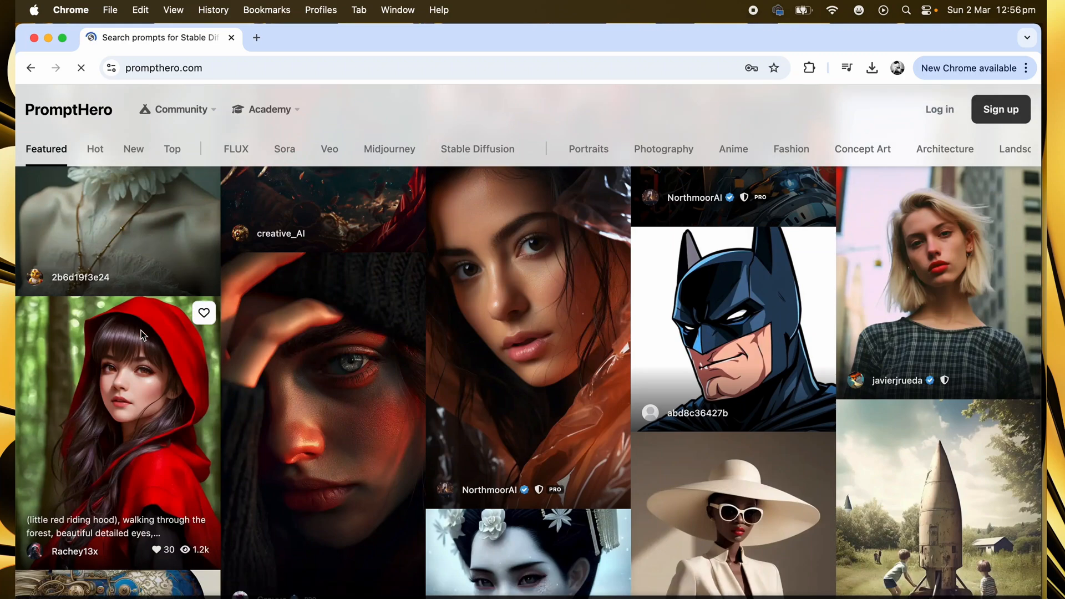
mouse_move(353, 422)
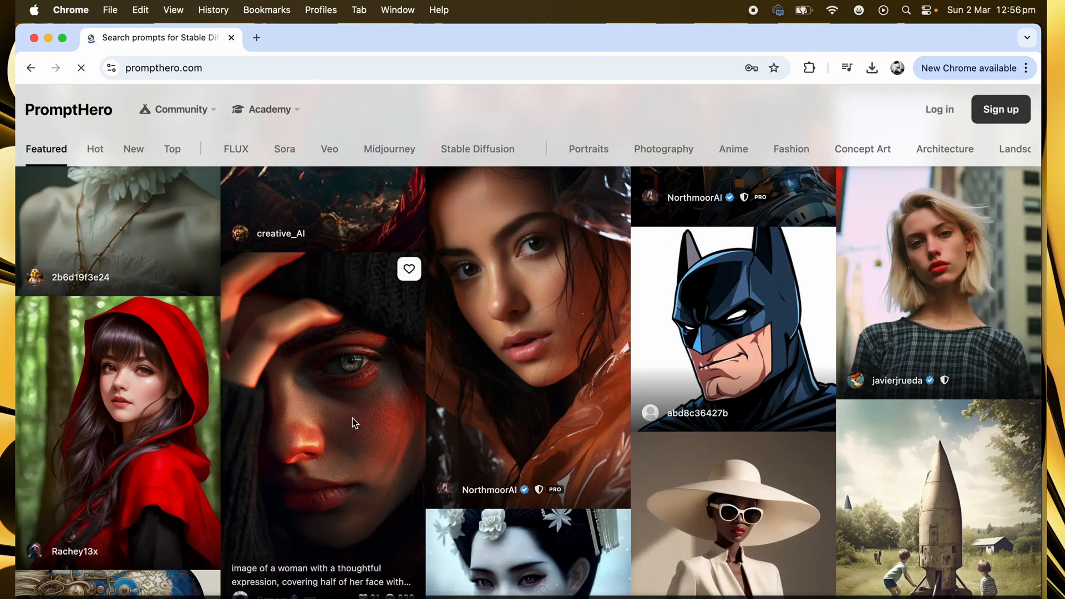
scroll("down", 3)
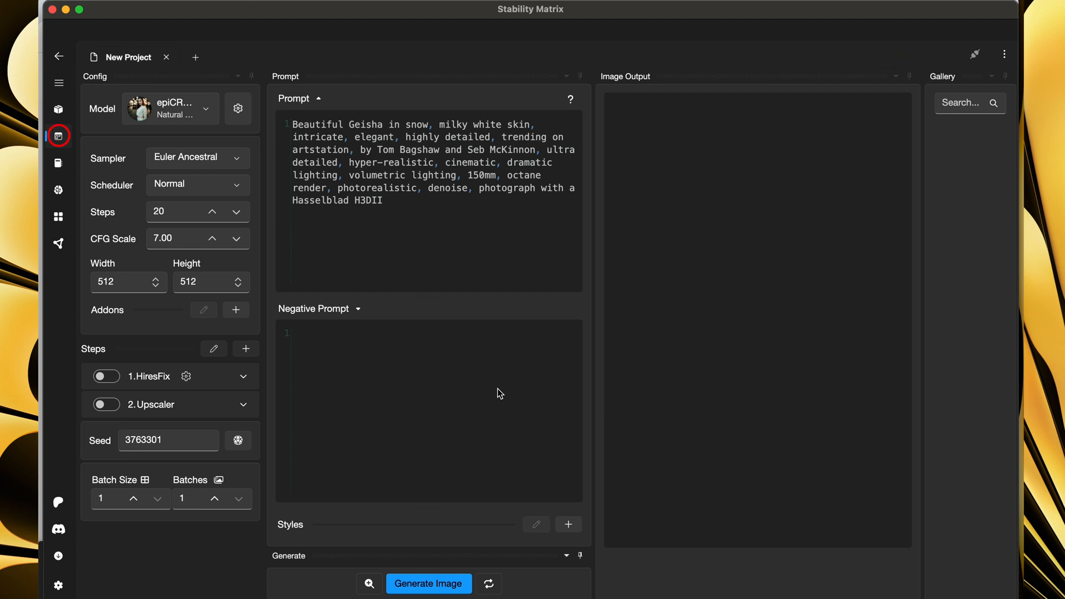
- Generate the first geisha-in-snow portrait from the entered prompt
left_click(429, 583)
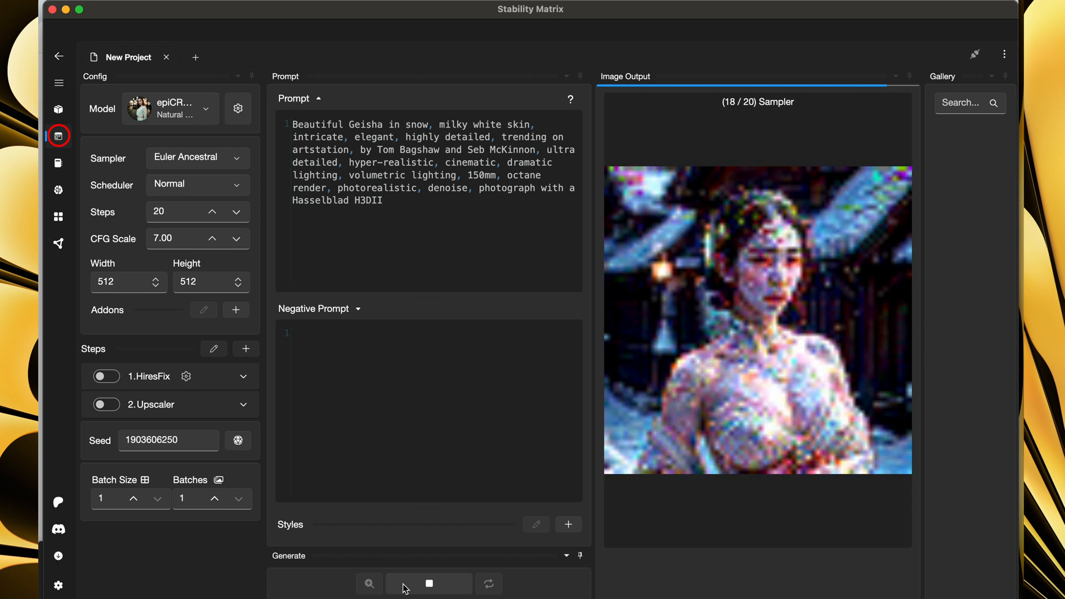
left_click(429, 583)
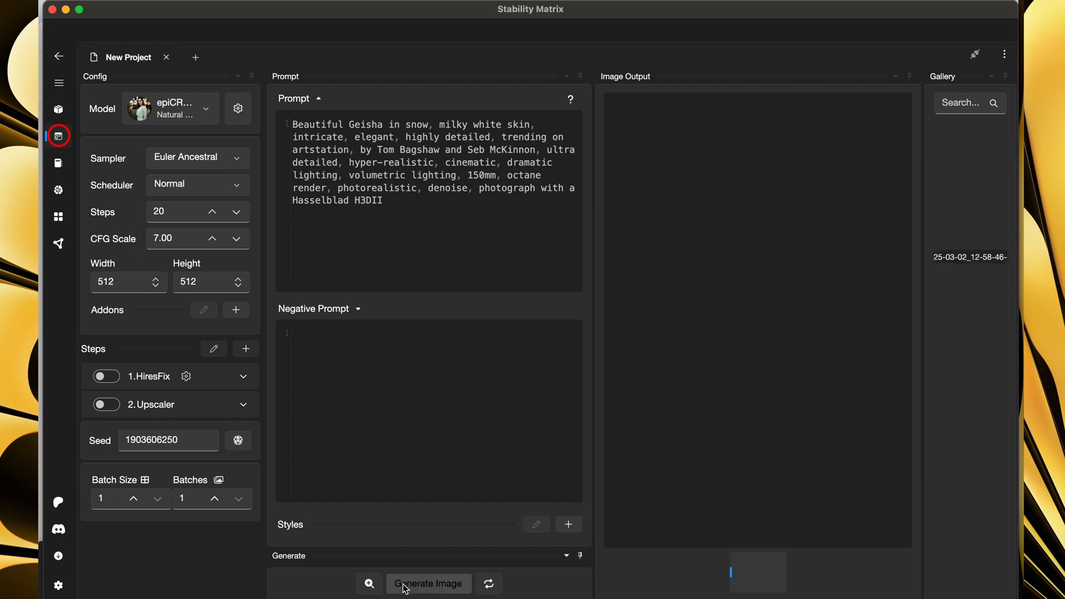
left_click(428, 583)
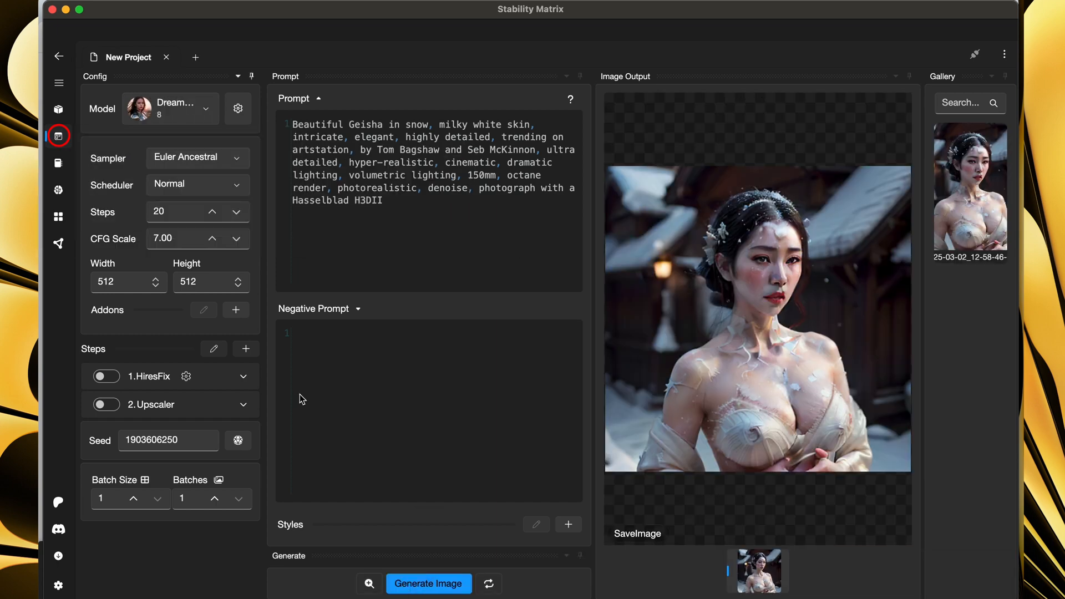
- Enable HiresFix and Upscaler, then generate a second portrait on a new seed
left_click(106, 376)
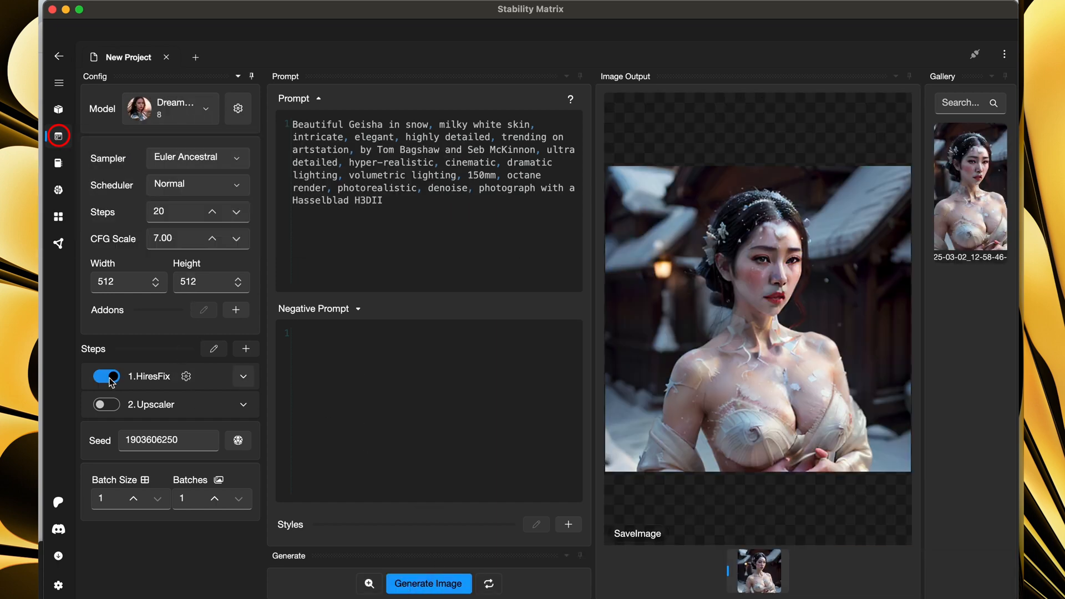
left_click(429, 583)
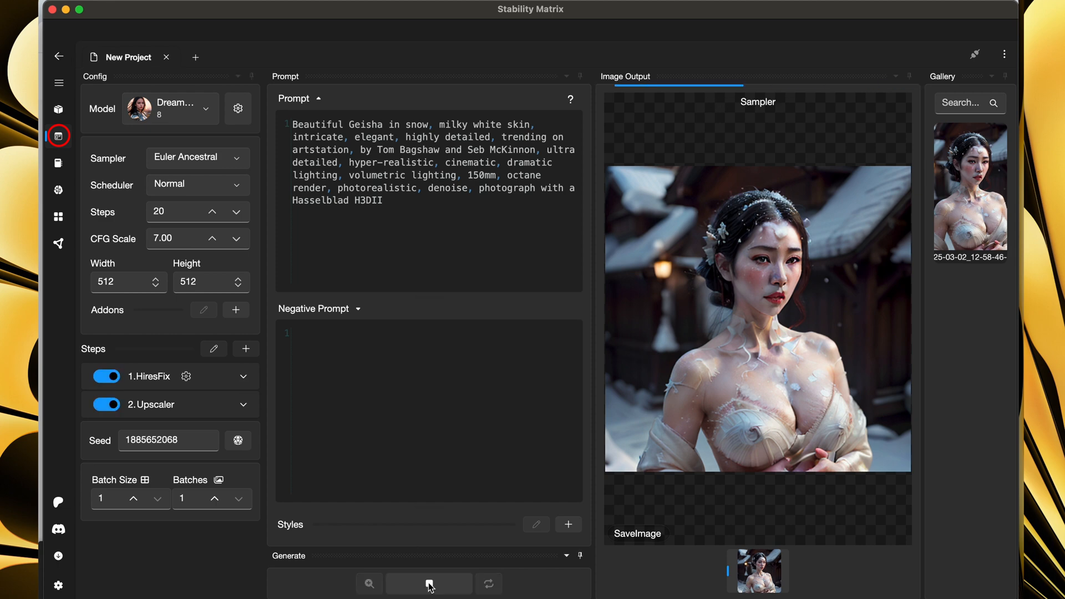
left_click(427, 584)
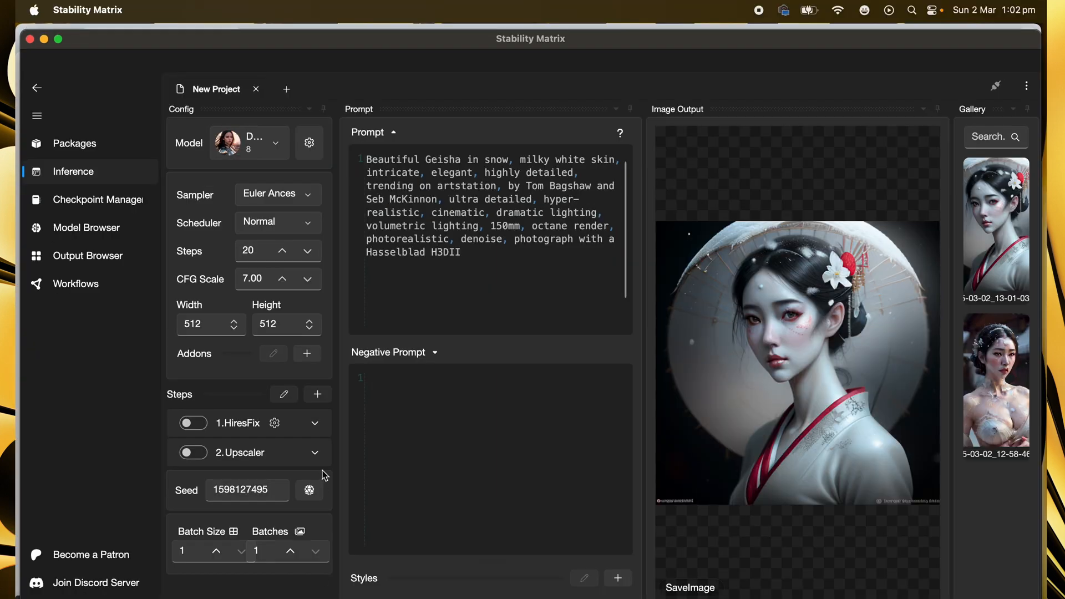
- Select the DreamShaper 8 model and generate the armoured demon holding a red energy ball
scroll("down", 3)
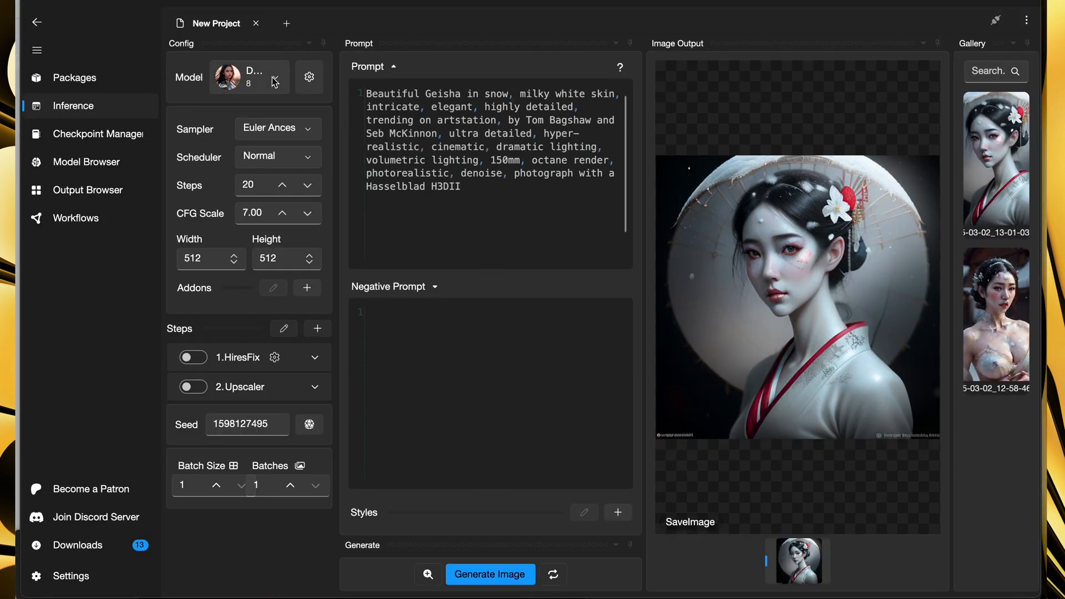
left_click(248, 76)
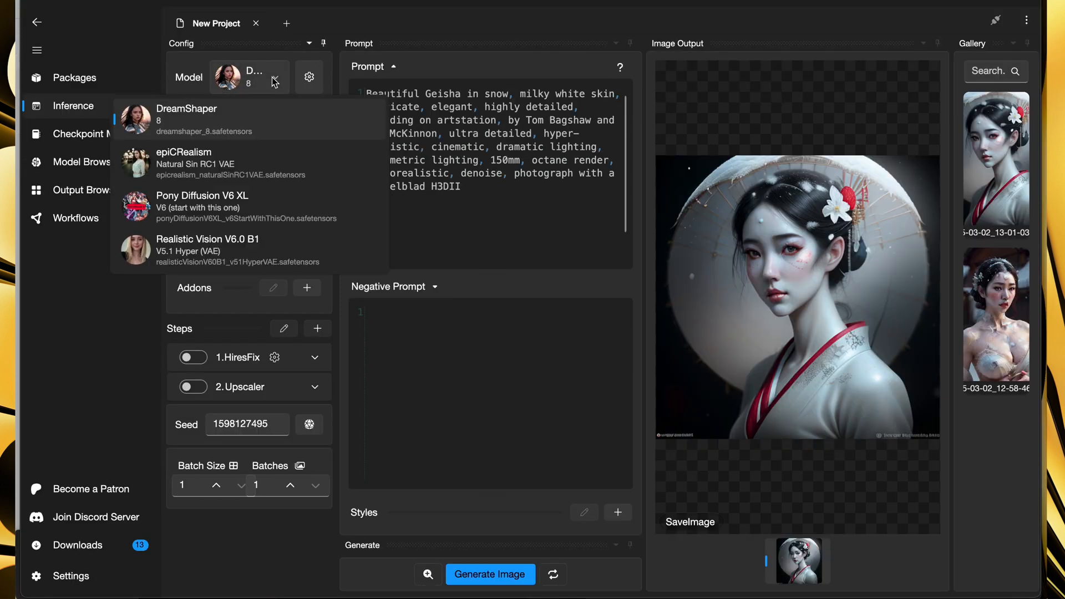
mouse_move(265, 163)
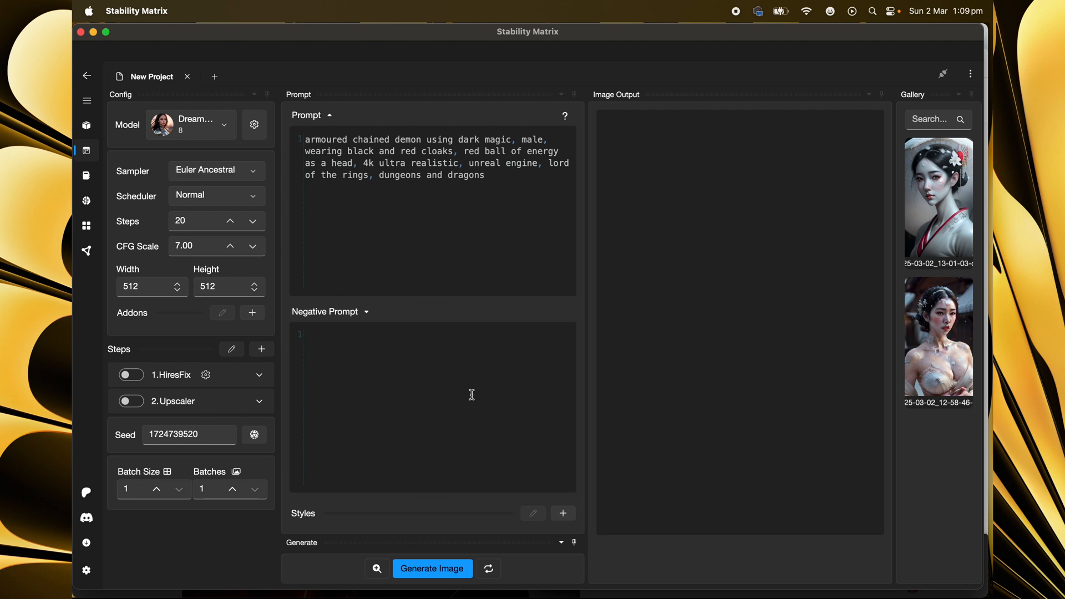
mouse_move(492, 486)
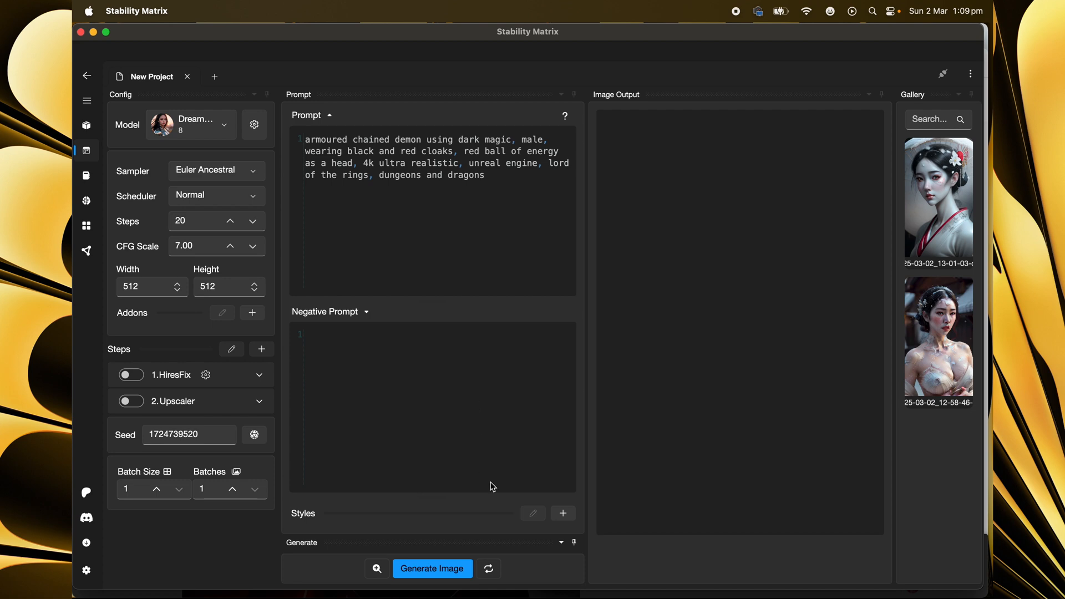
left_click(432, 568)
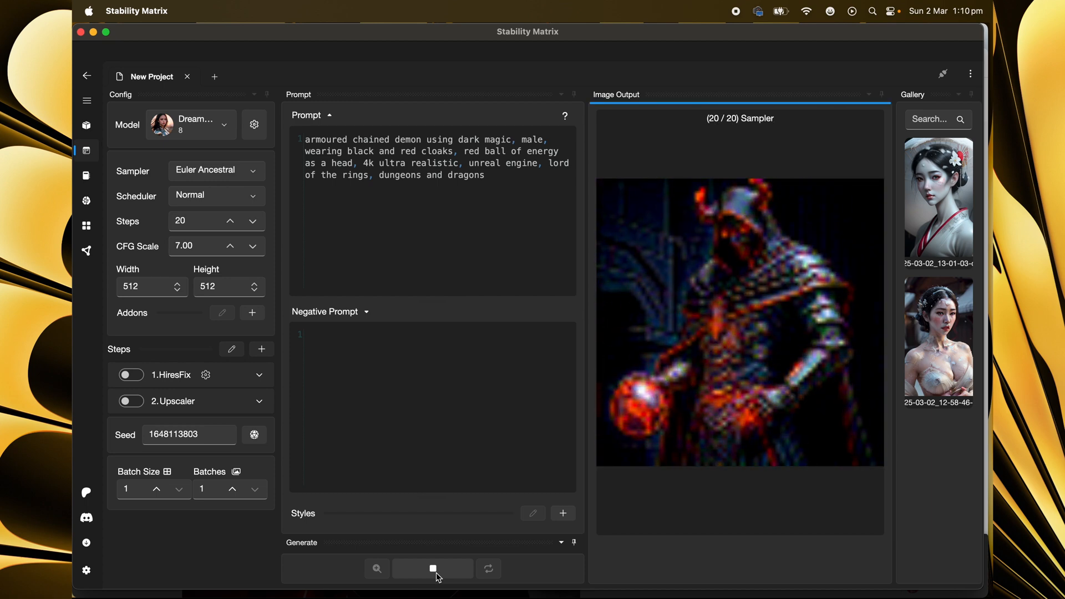
left_click(433, 568)
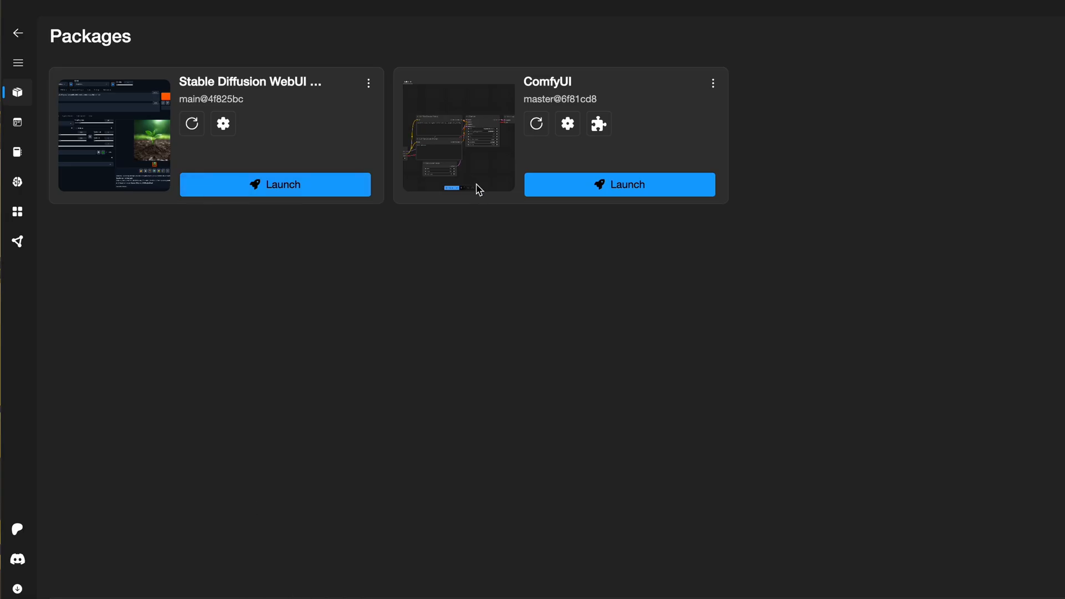
- Launch the ComfyUI package to serve its node editor at 127.0.0.1:8188
left_click(618, 185)
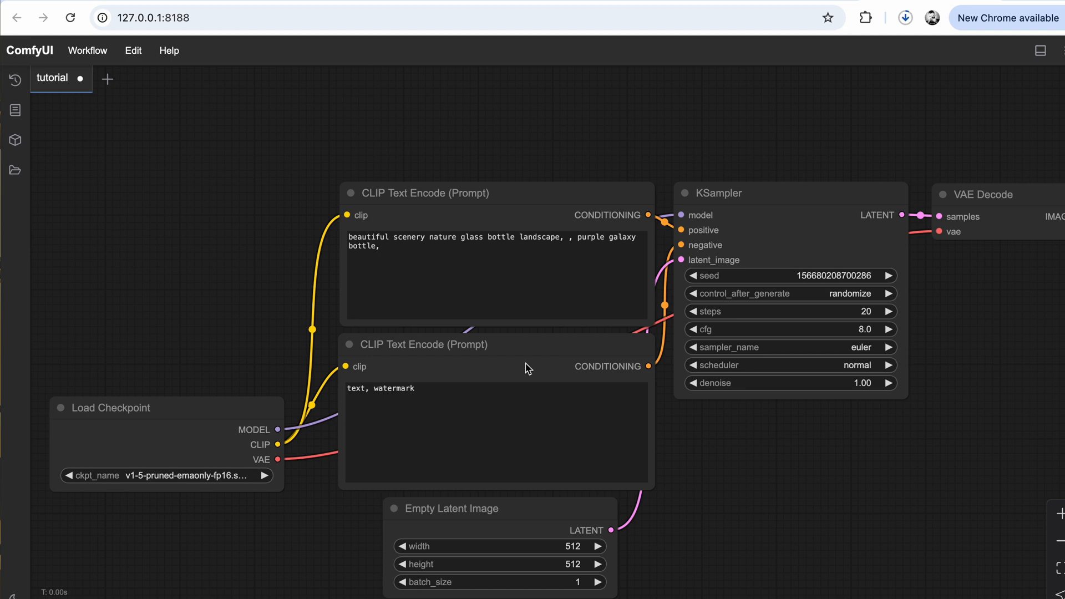
mouse_move(577, 498)
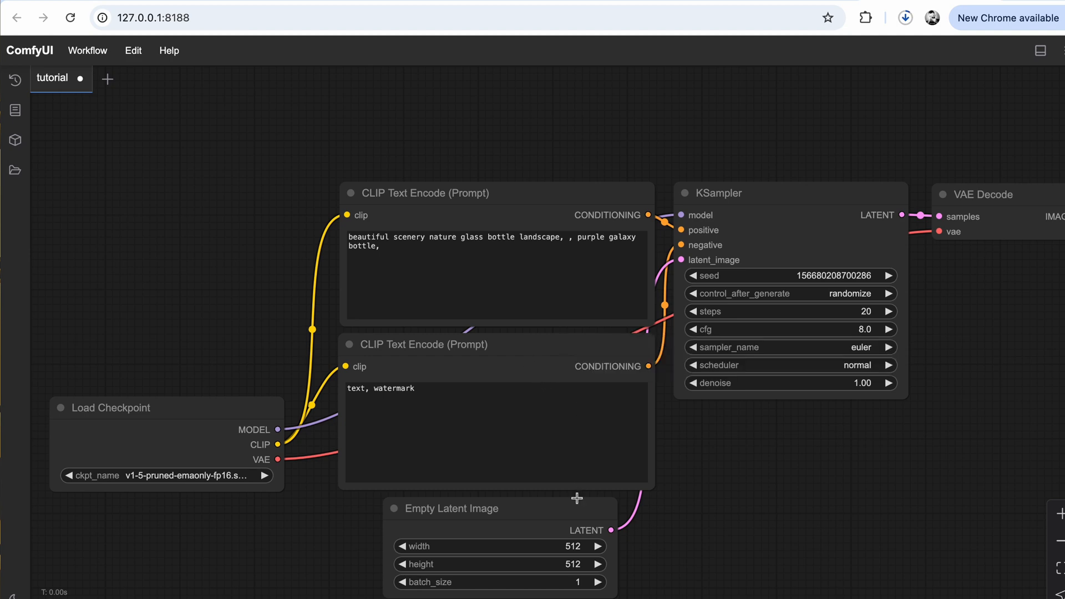
mouse_move(579, 502)
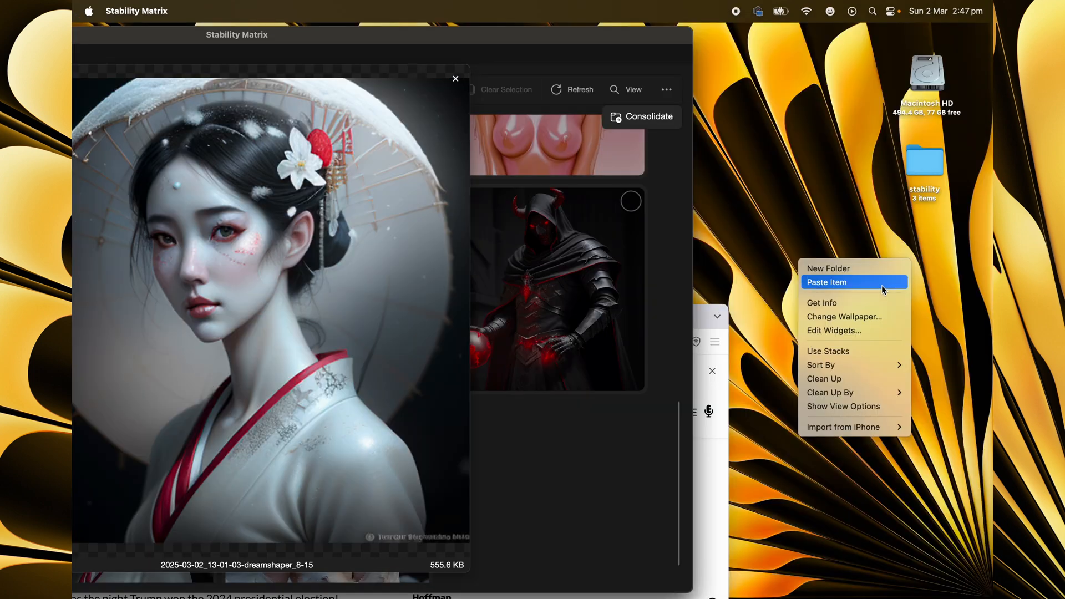
- Paste the copied geisha images onto the desktop with Paste Item
left_click(826, 282)
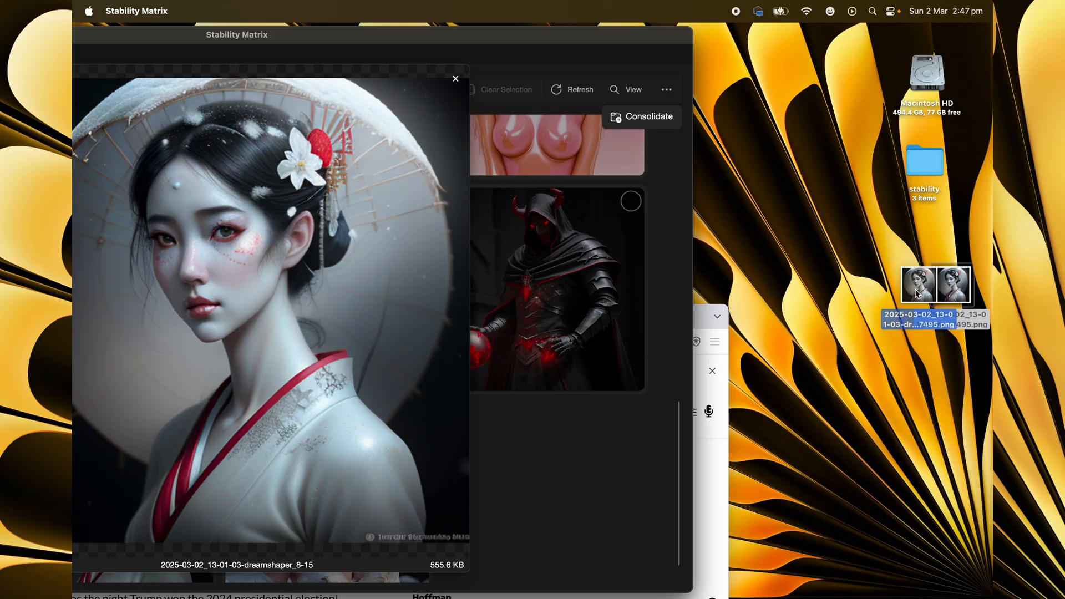